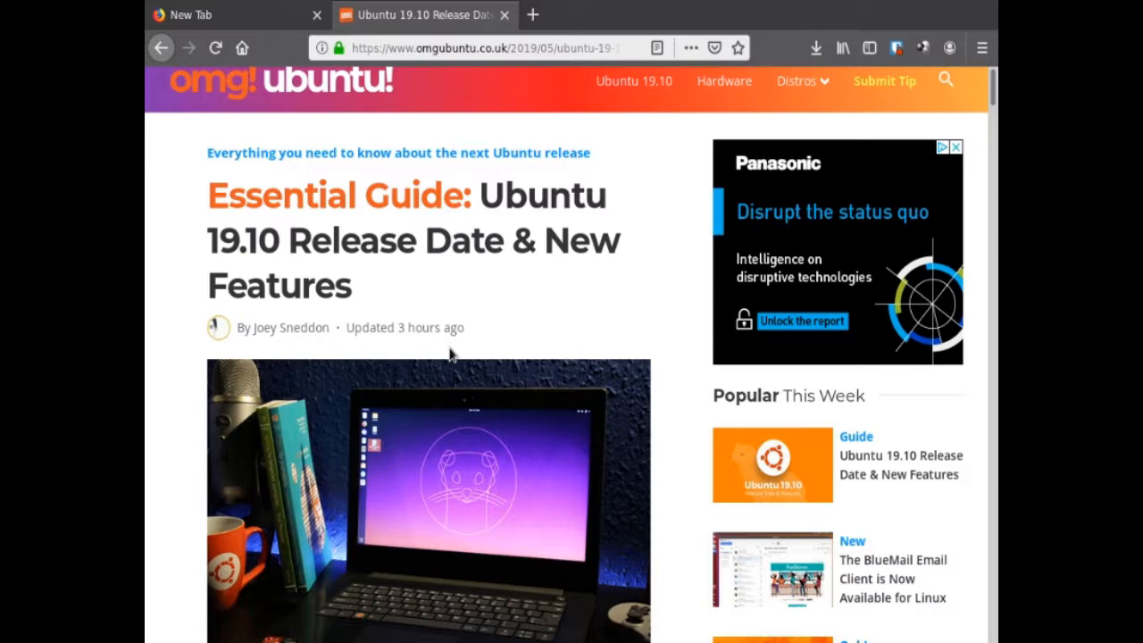
pyautogui.moveTo(500, 307)
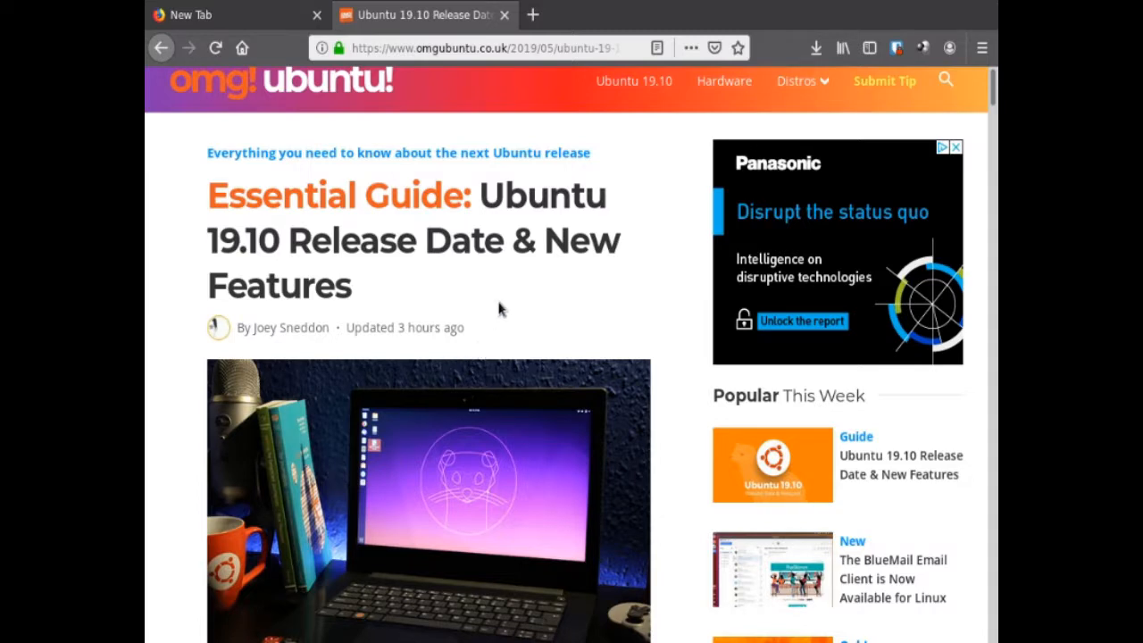
pyautogui.moveTo(568, 241)
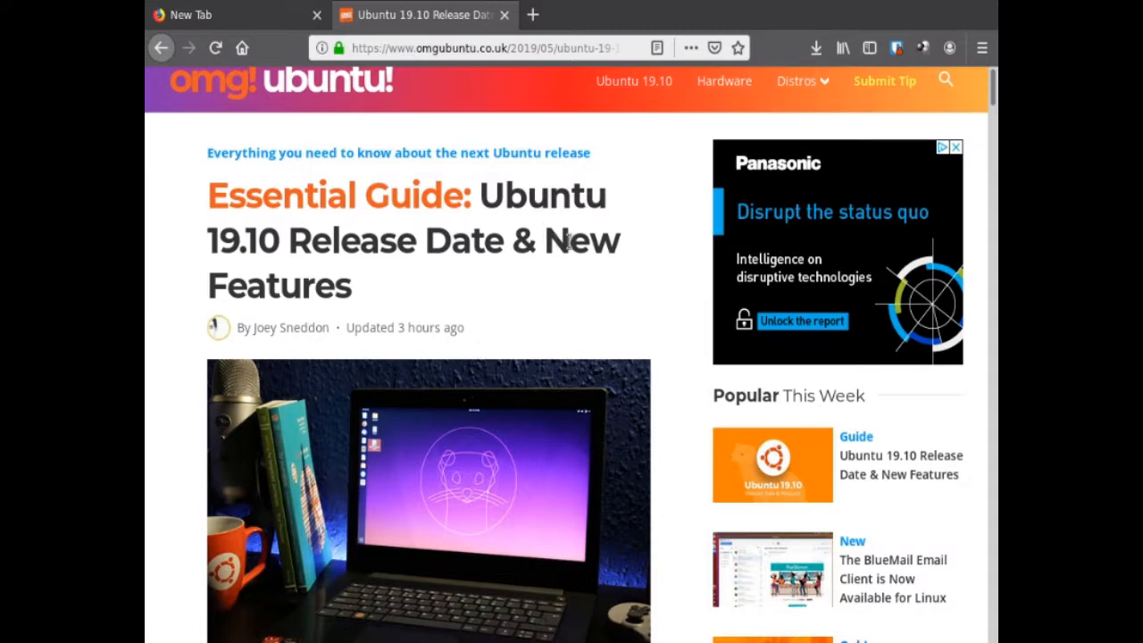
# Scroll the OMG! Ubuntu article from the headline past the release dates to Nvidia Drivers on the ISO.
pyautogui.scroll(-3)
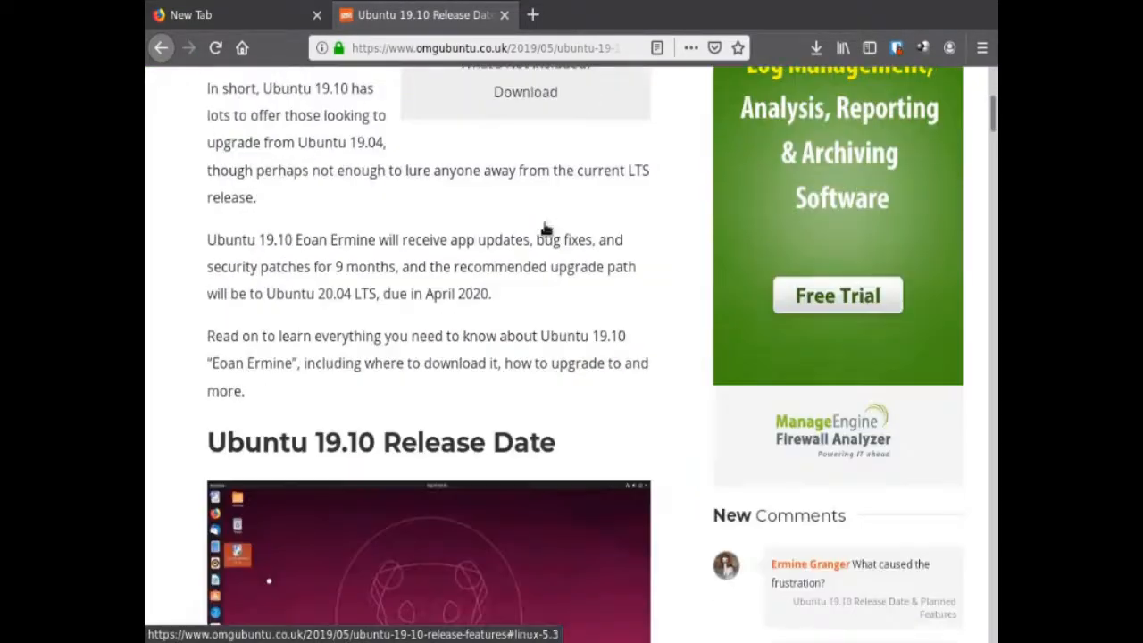
pyautogui.scroll(-3)
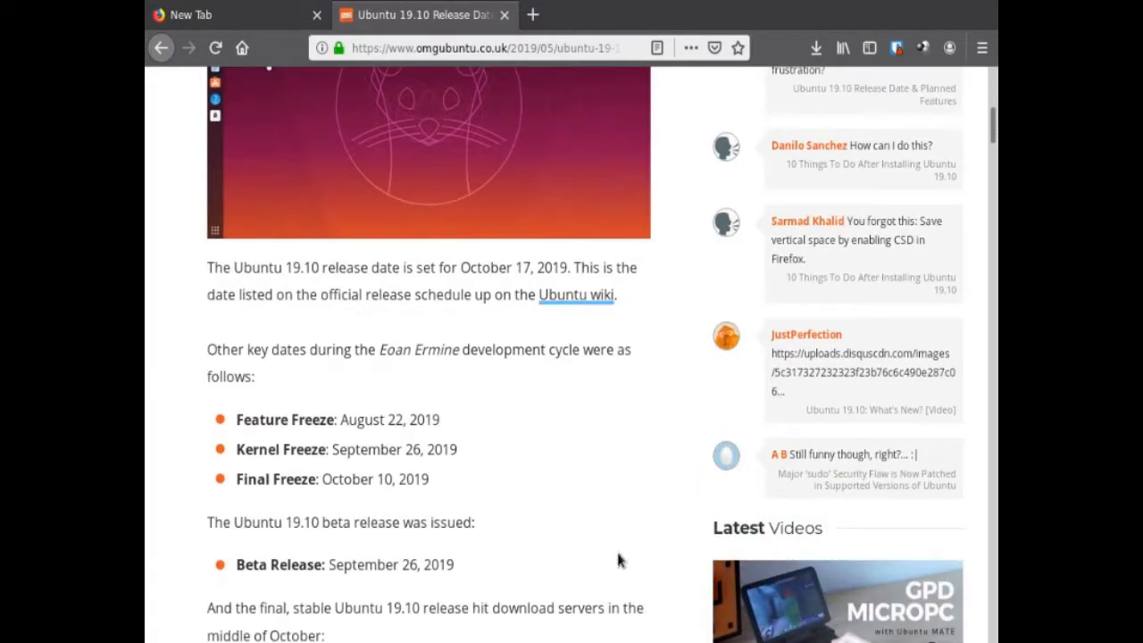
pyautogui.scroll(-3)
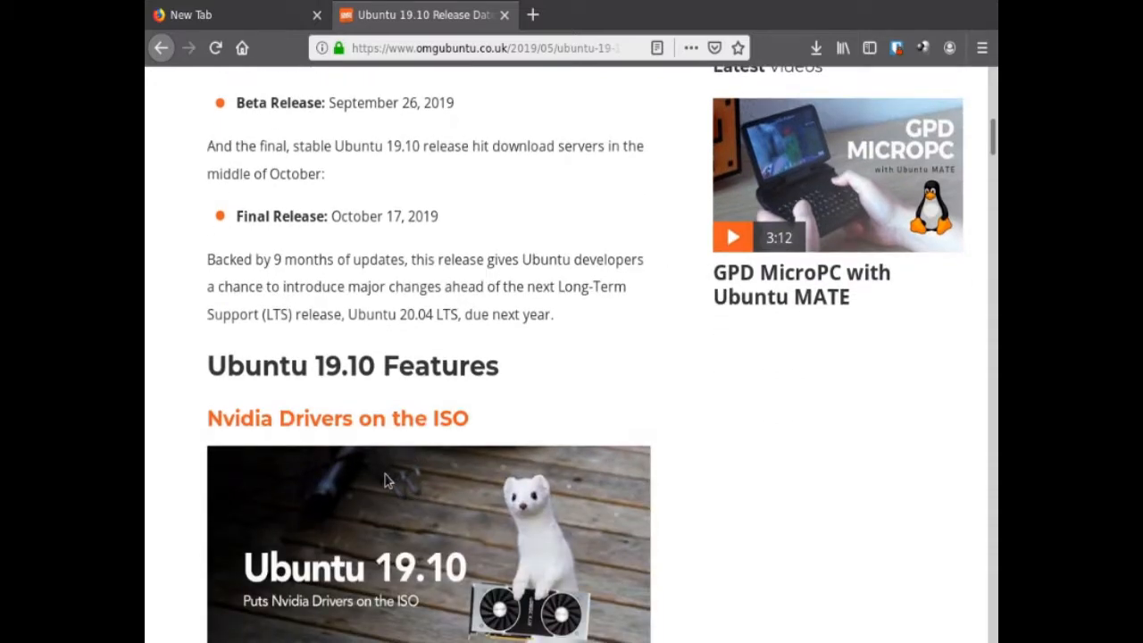
pyautogui.scroll(-3)
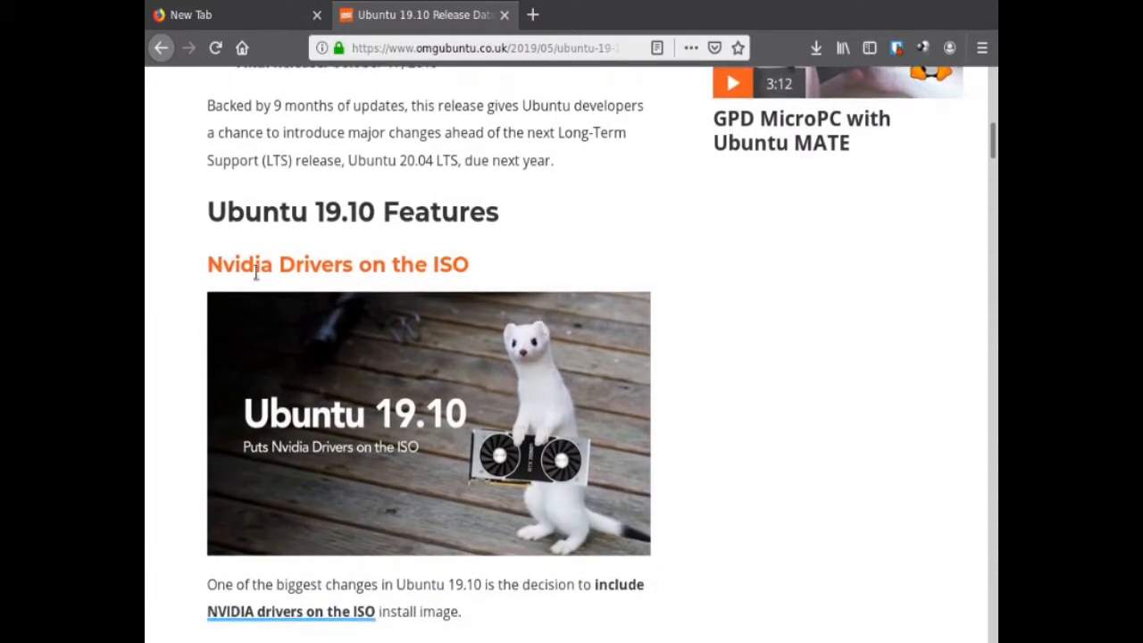
pyautogui.moveTo(385, 267)
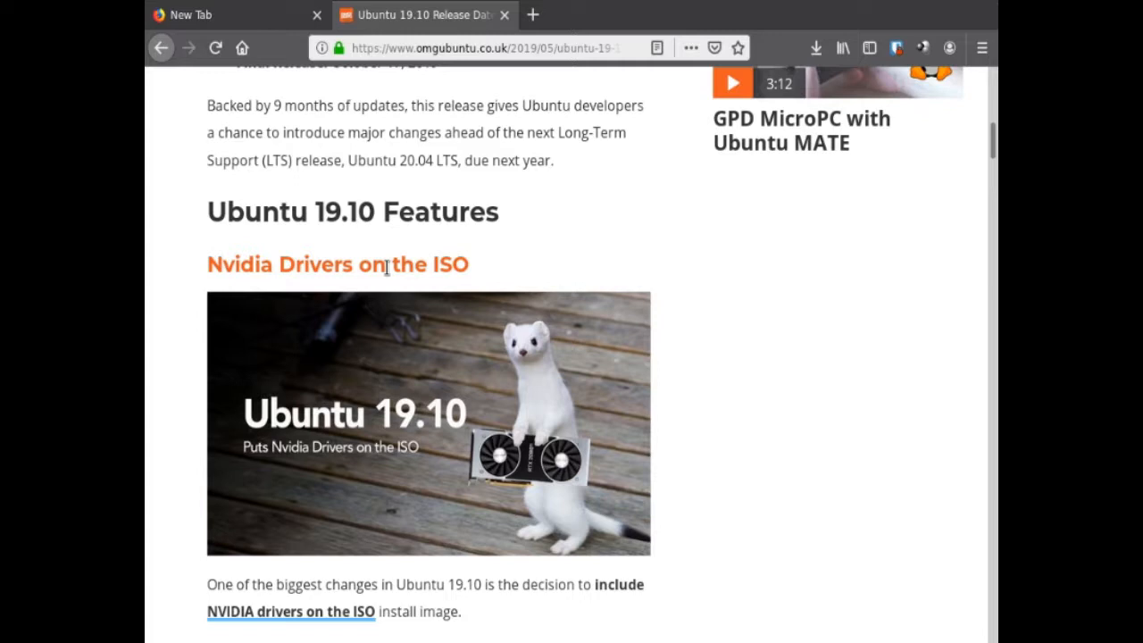
pyautogui.moveTo(473, 264)
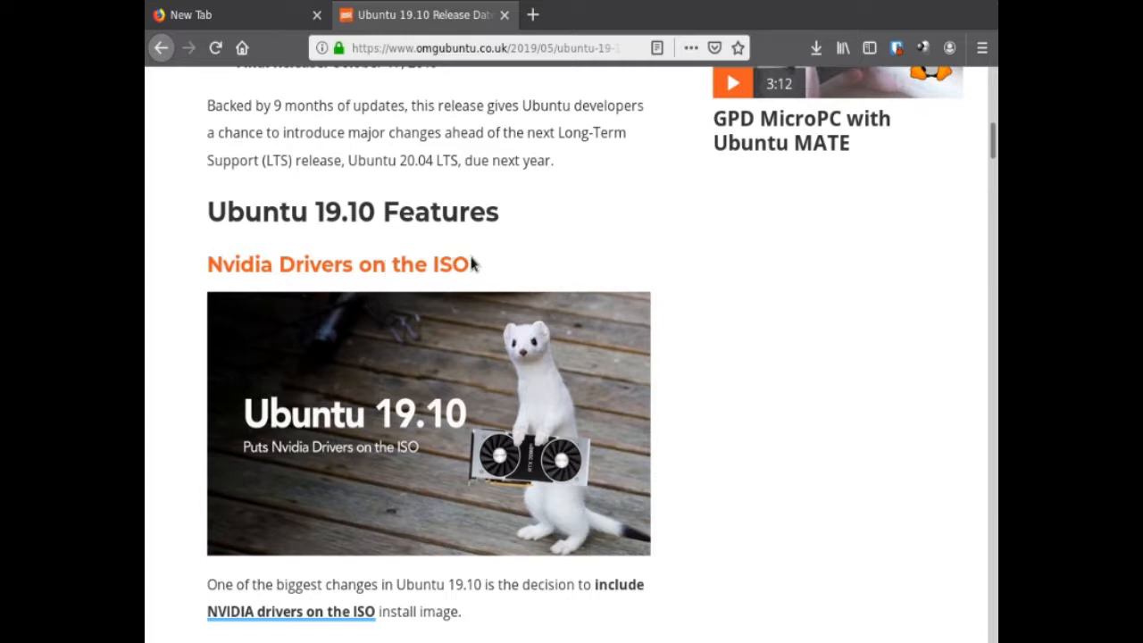
pyautogui.moveTo(701, 271)
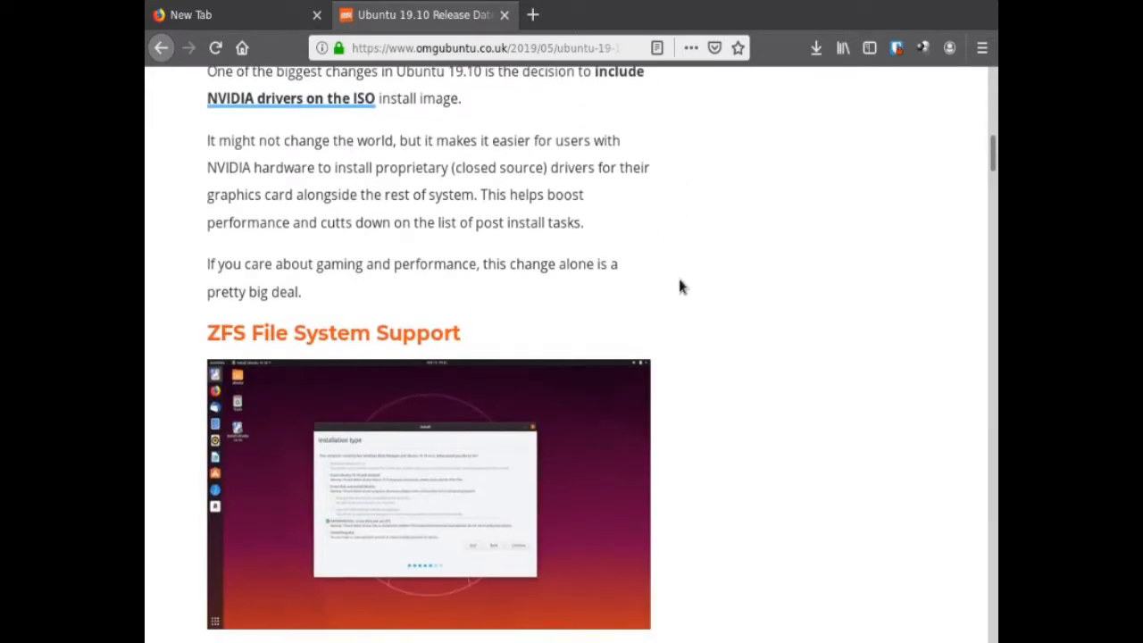
# Scroll through the ZFS File System Support section until Faster Boot Speeds appears.
pyautogui.scroll(-3)
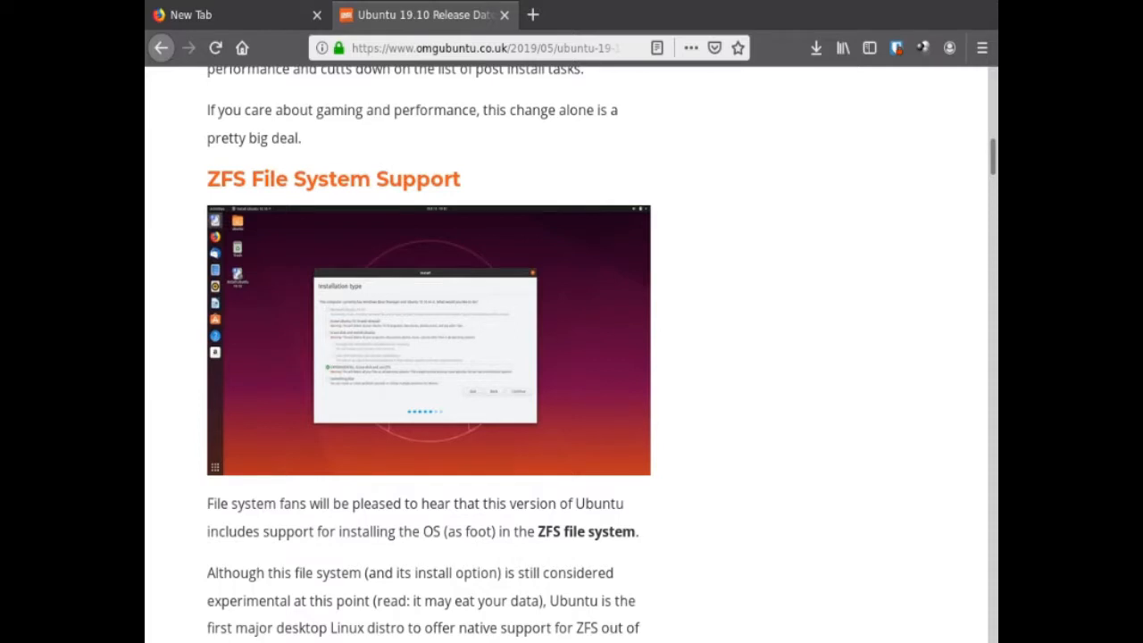
pyautogui.moveTo(297, 503)
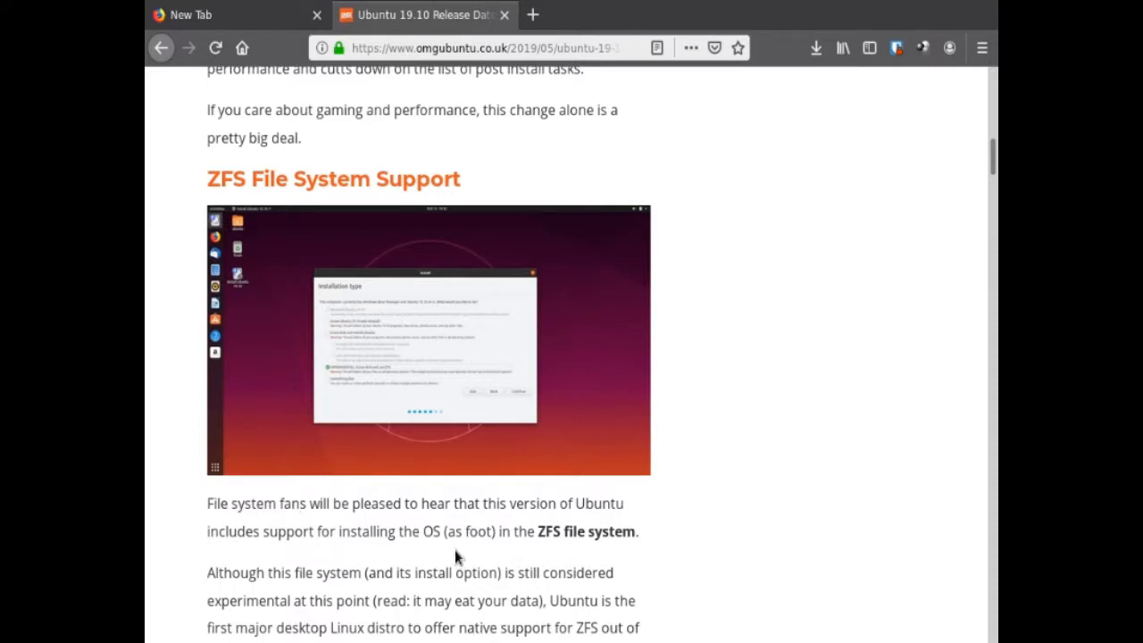
pyautogui.scroll(-3)
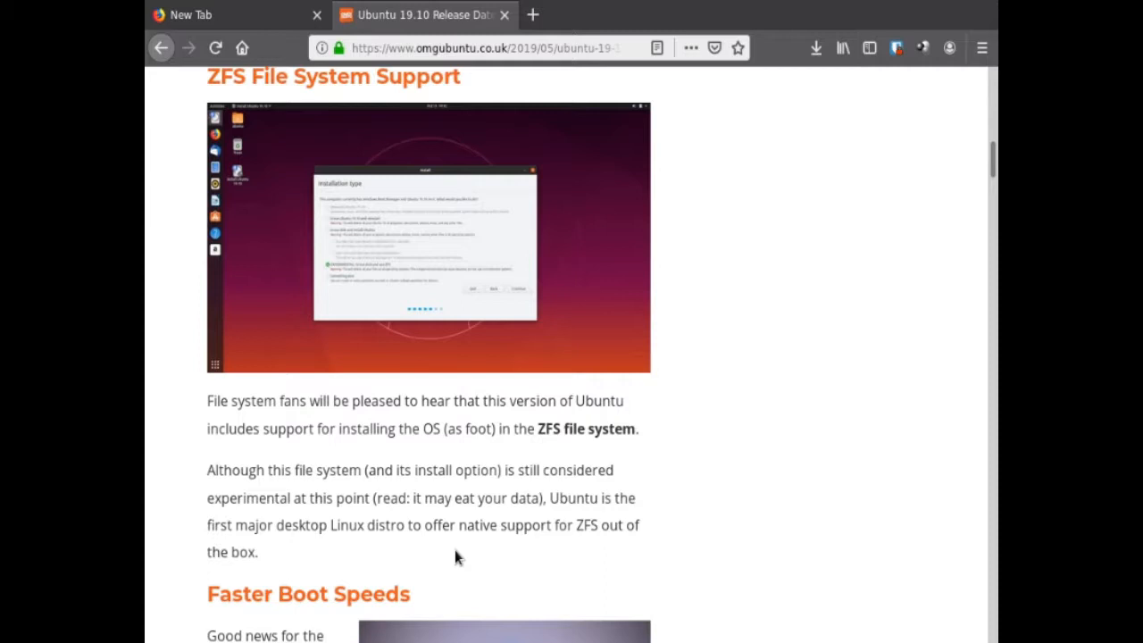
pyautogui.scroll(-3)
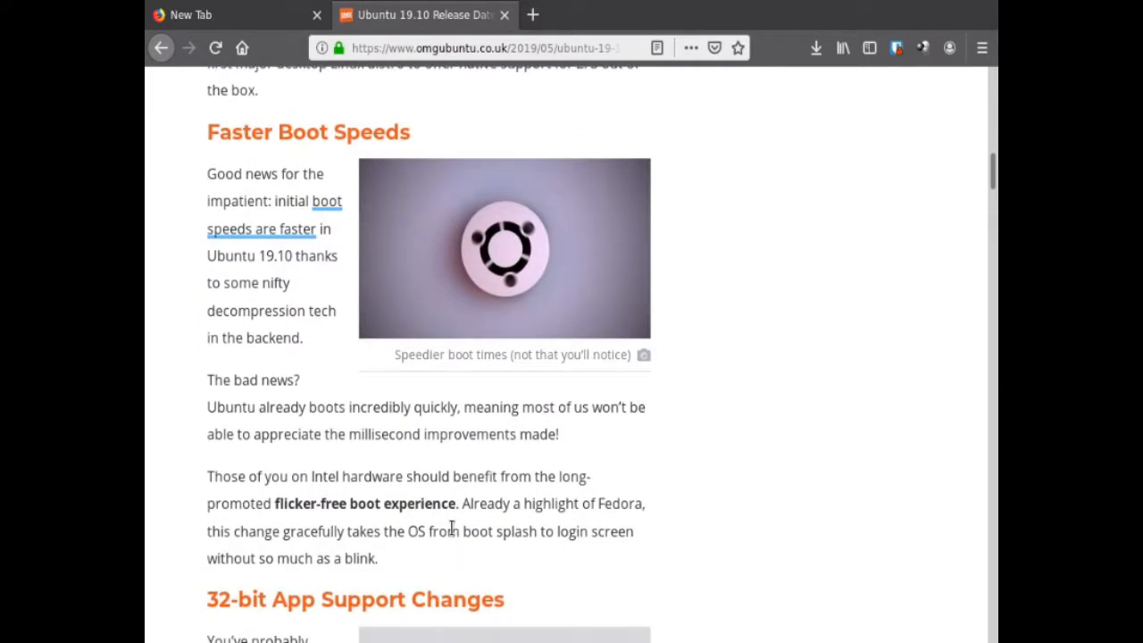
pyautogui.moveTo(447, 473)
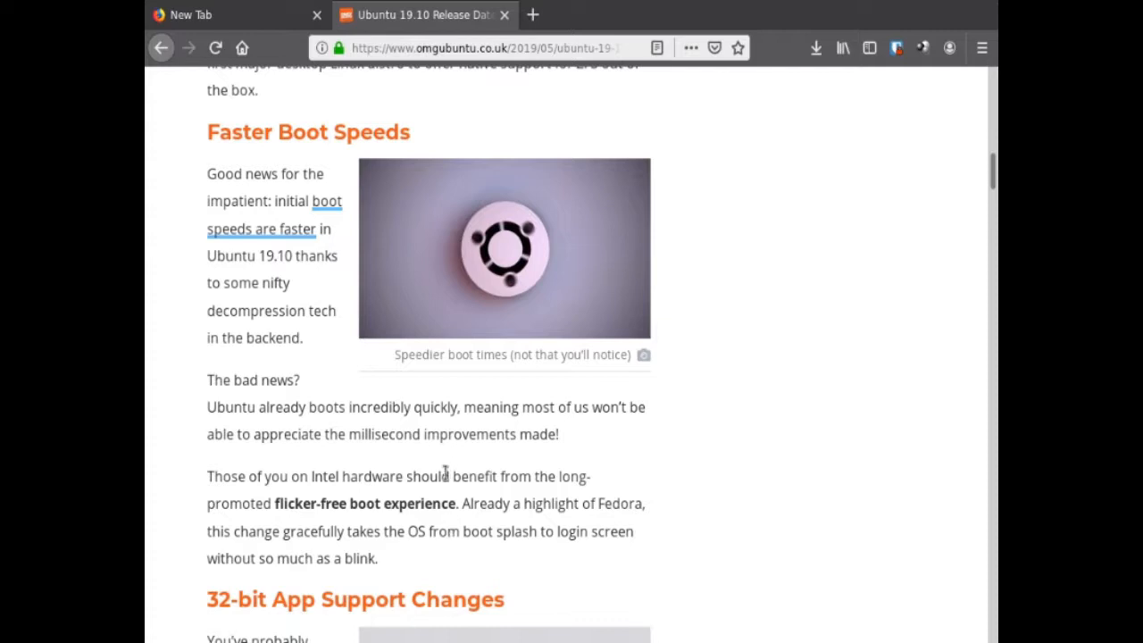
pyautogui.moveTo(448, 425)
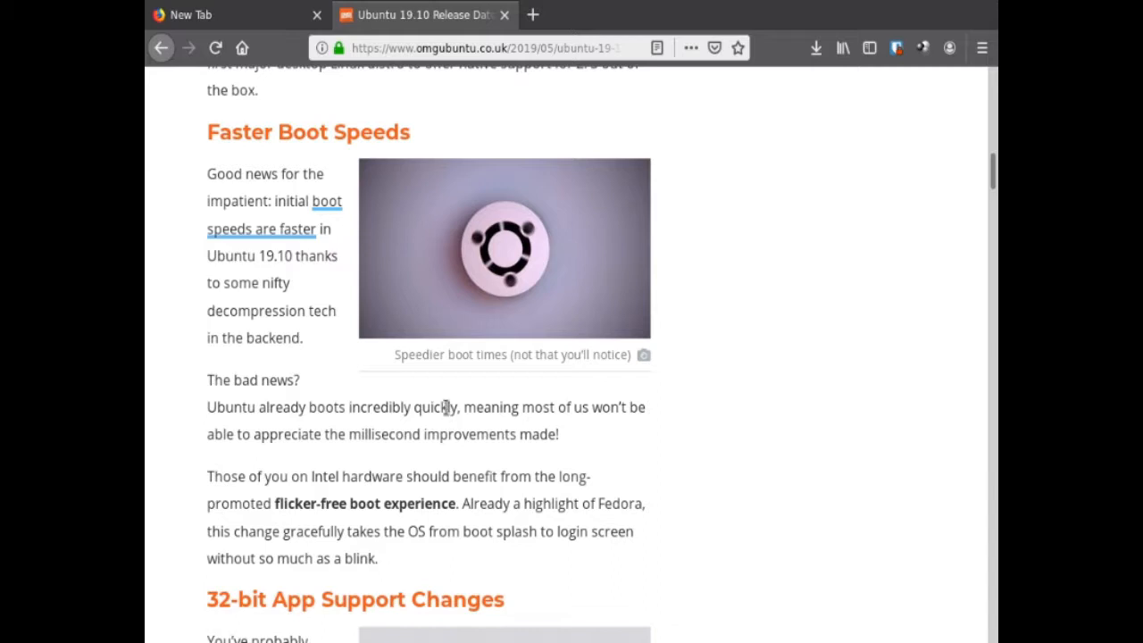
# Scroll past Faster Boot Speeds to the 32-bit App Support Changes heading.
pyautogui.scroll(-3)
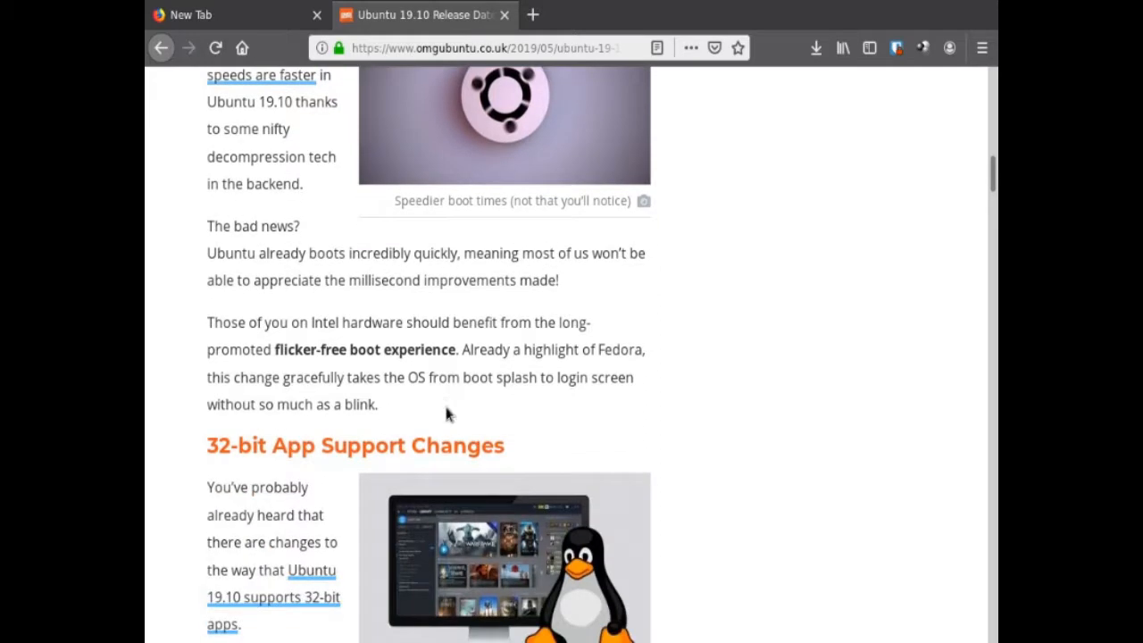
# Scroll the 32-bit App Support Changes section into view, reaching The Best of GNOME 3.34.
pyautogui.scroll(-3)
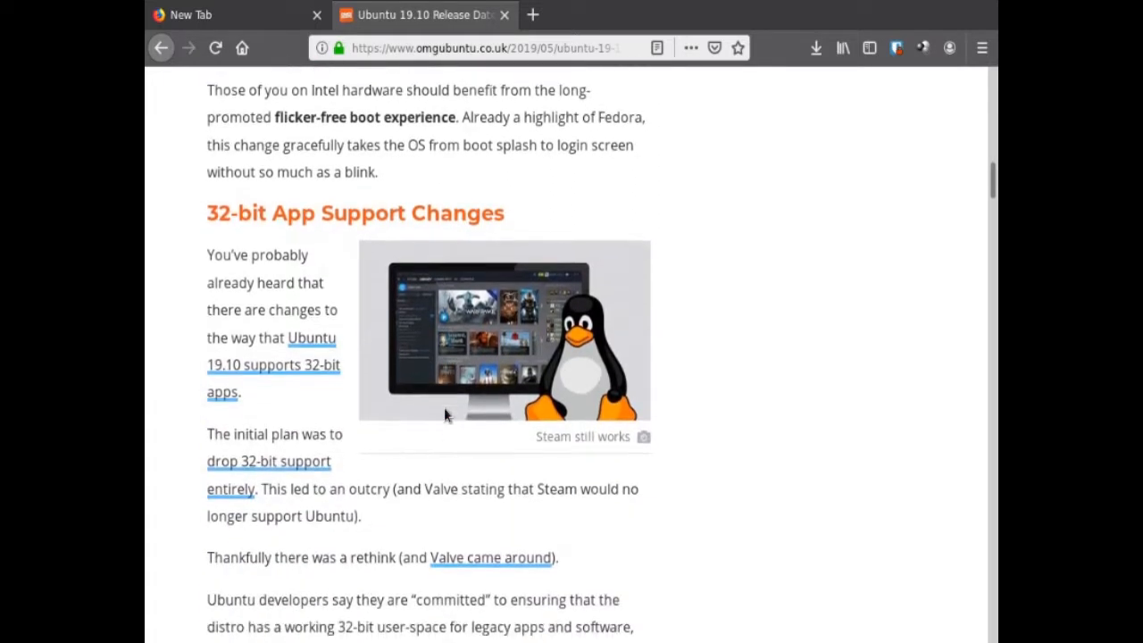
pyautogui.scroll(-3)
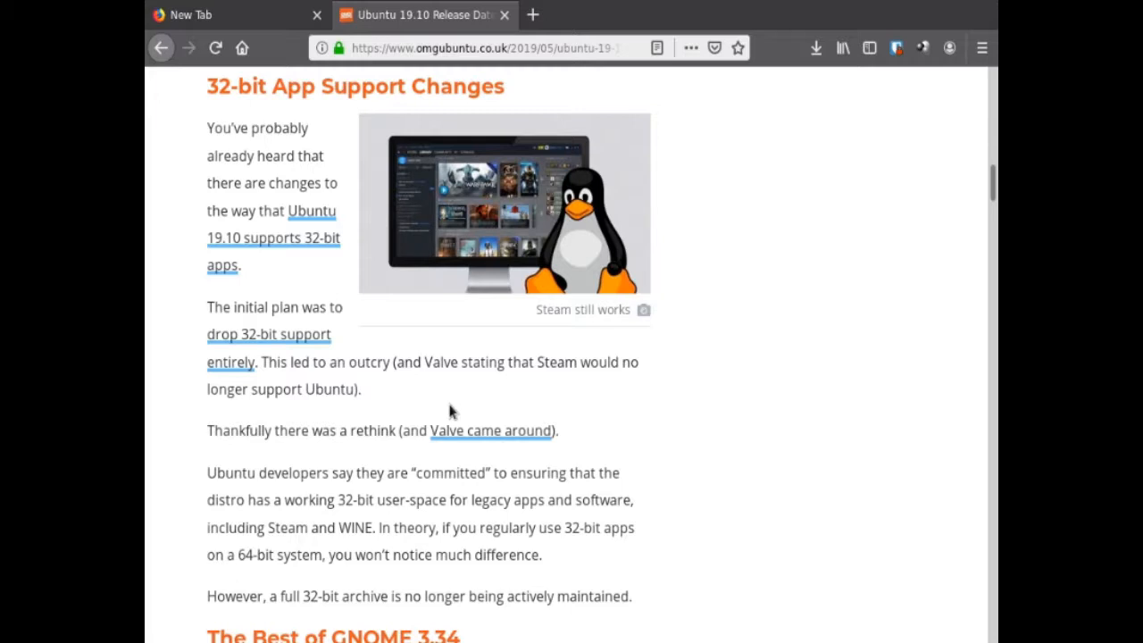
pyautogui.moveTo(290, 289)
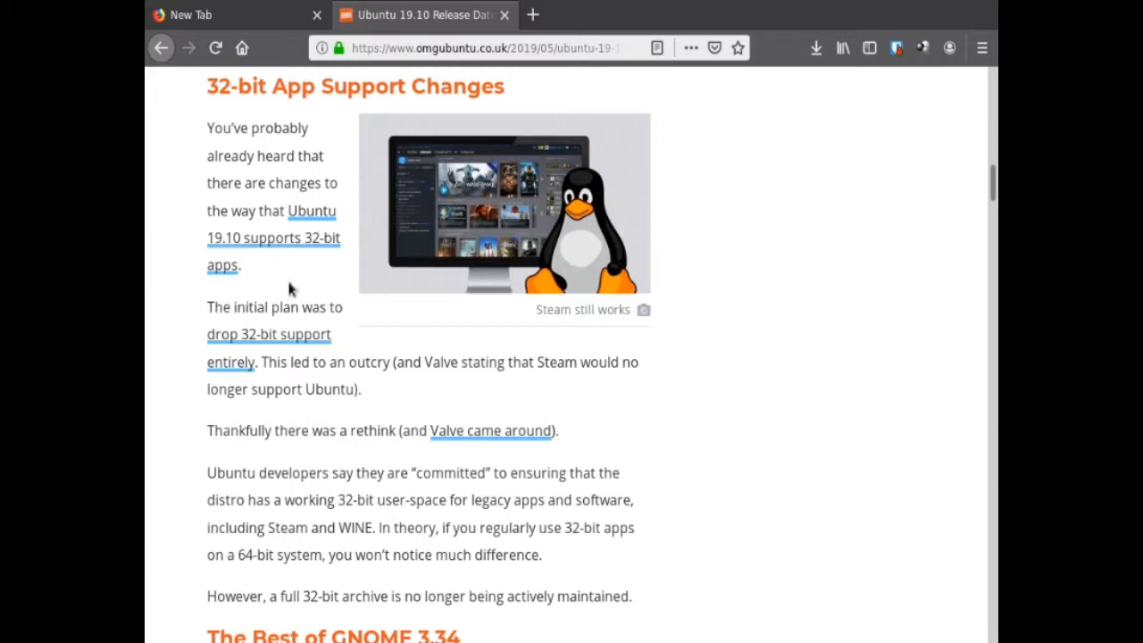
pyautogui.moveTo(182, 146)
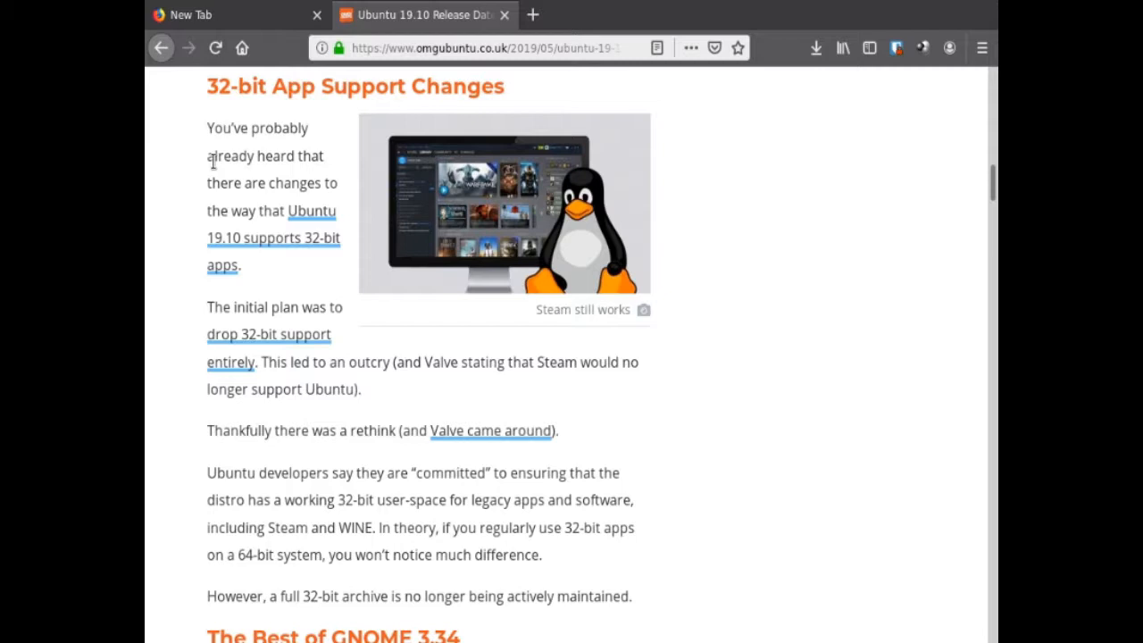
pyautogui.moveTo(357, 200)
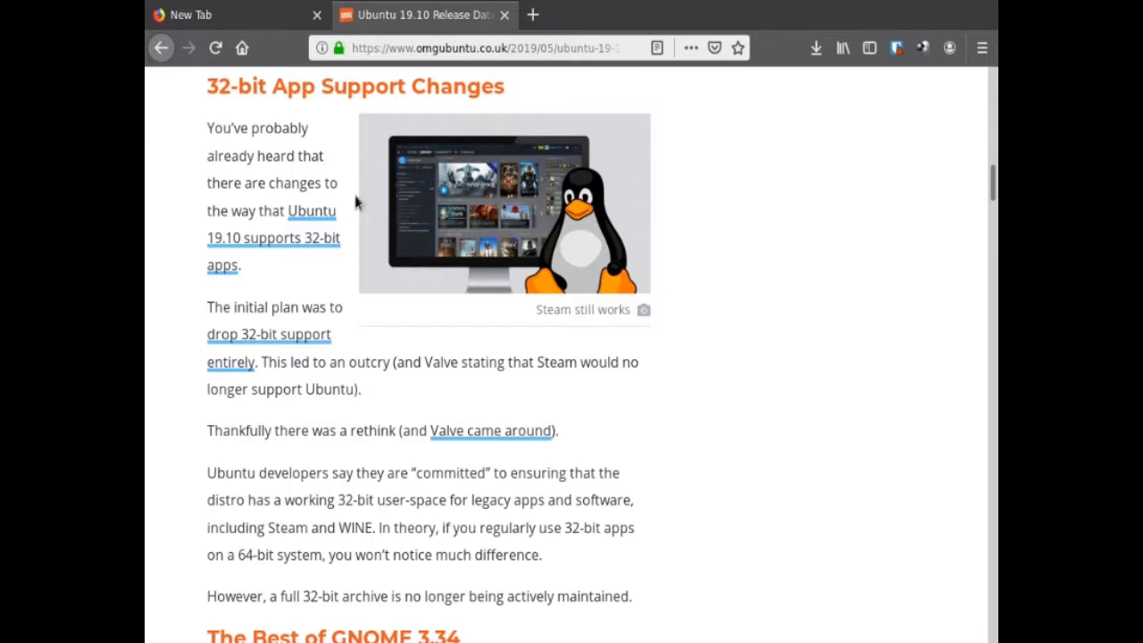
pyautogui.moveTo(749, 415)
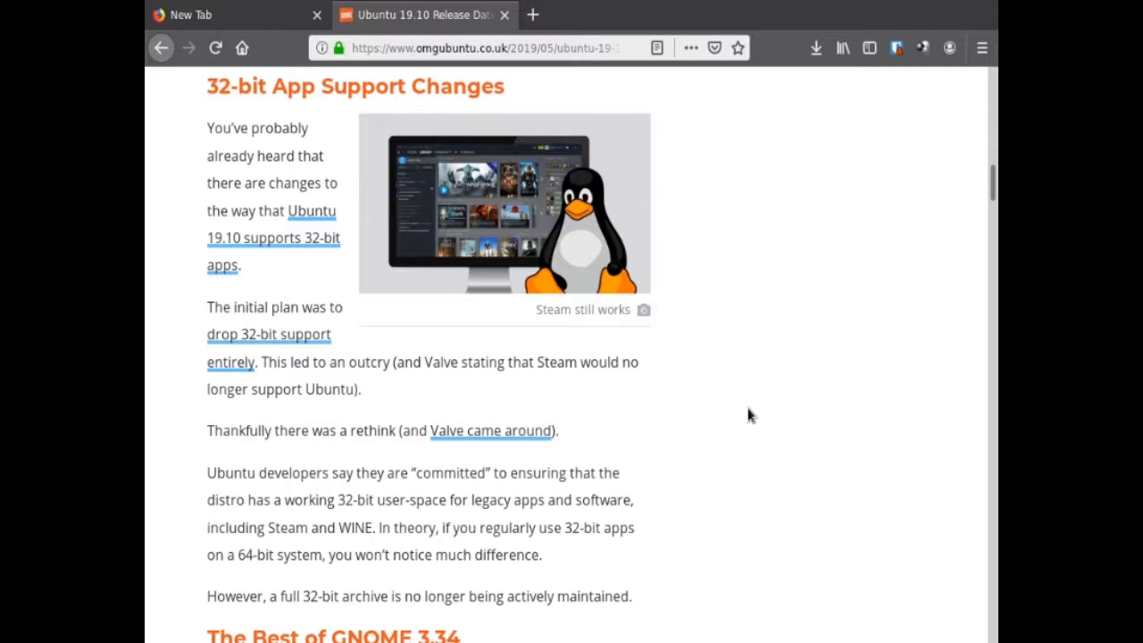
pyautogui.moveTo(739, 400)
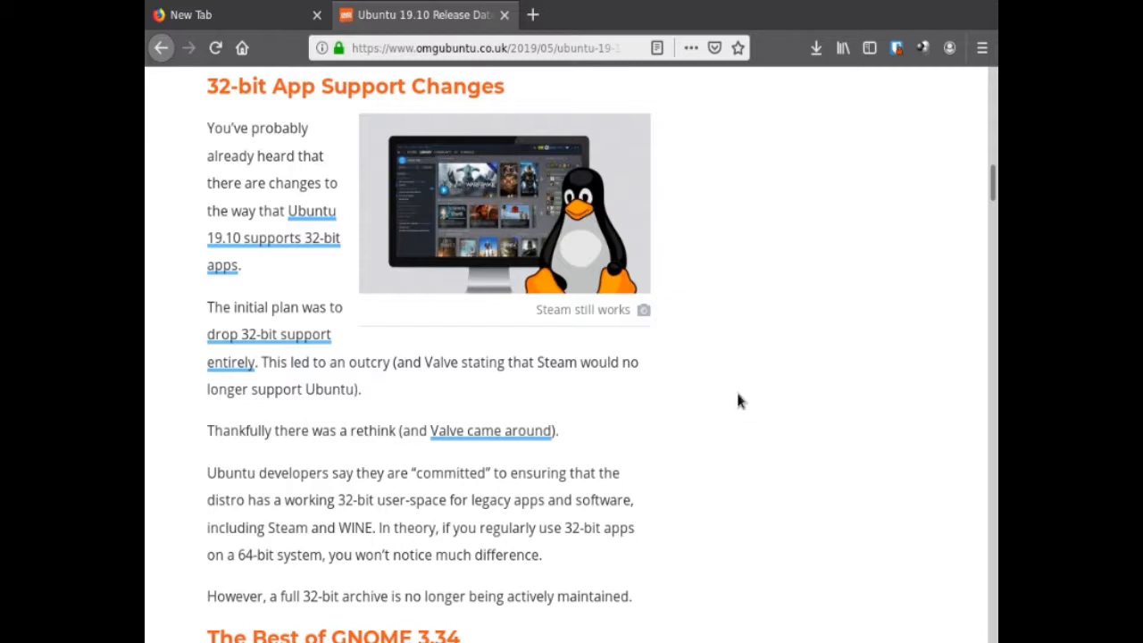
pyautogui.moveTo(724, 379)
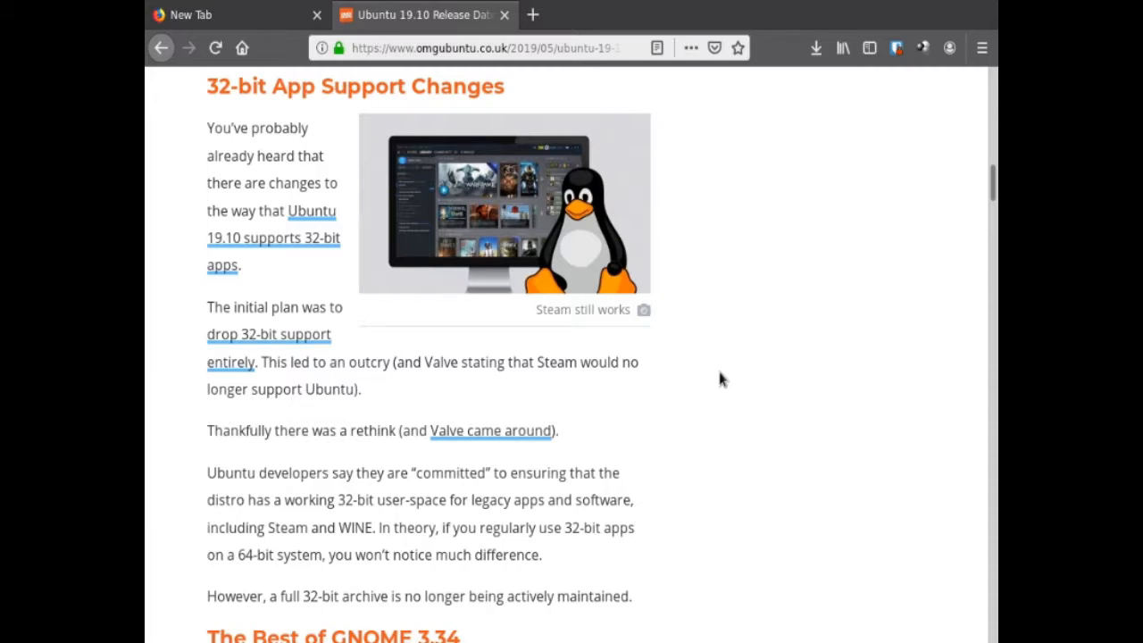
# Scroll through The Best of GNOME 3.34 section to the USB dock icons part.
pyautogui.scroll(-3)
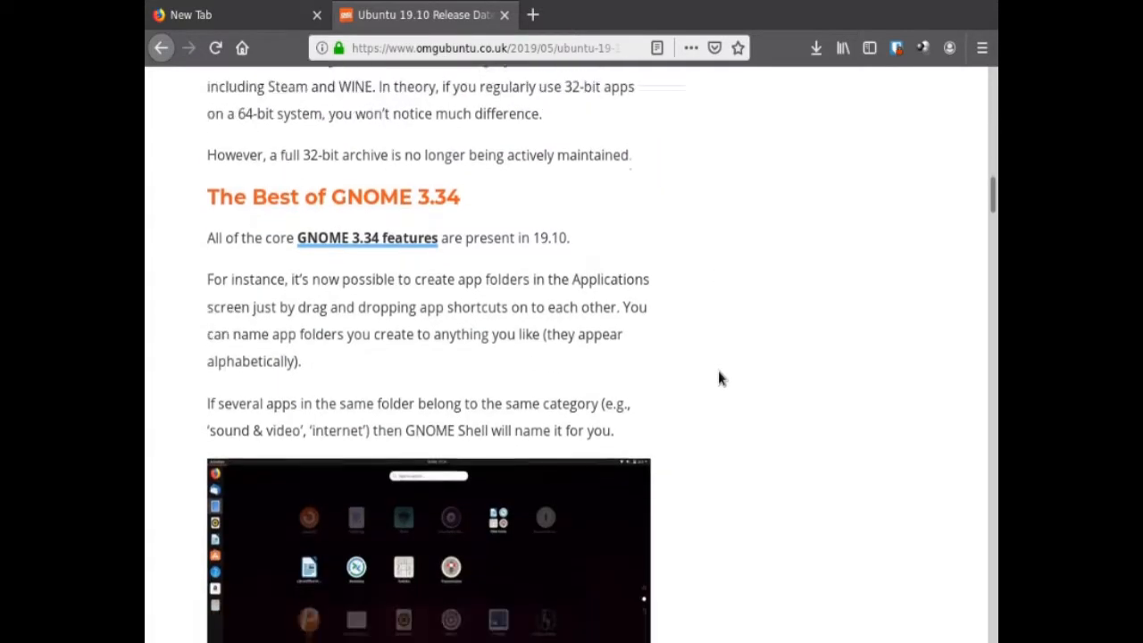
pyautogui.scroll(-3)
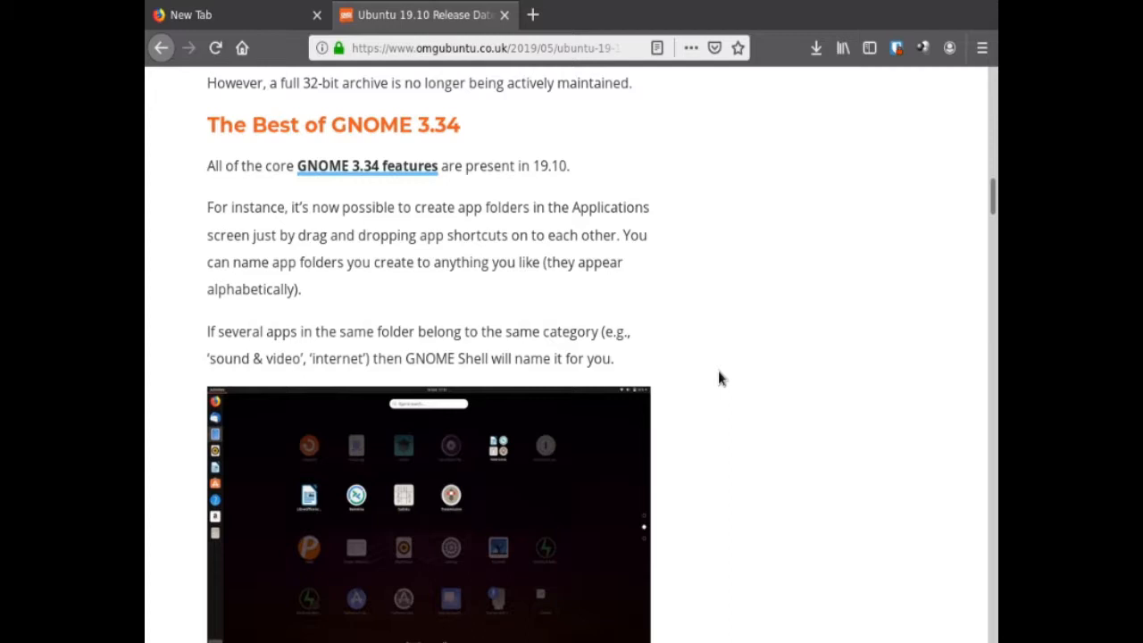
pyautogui.moveTo(721, 368)
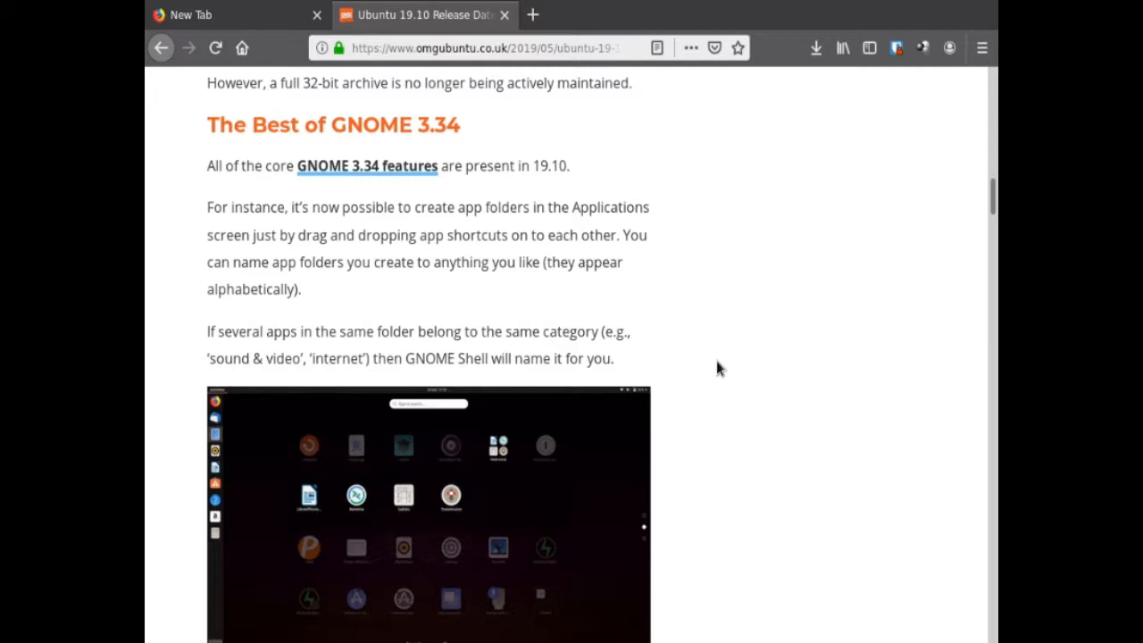
pyautogui.moveTo(688, 343)
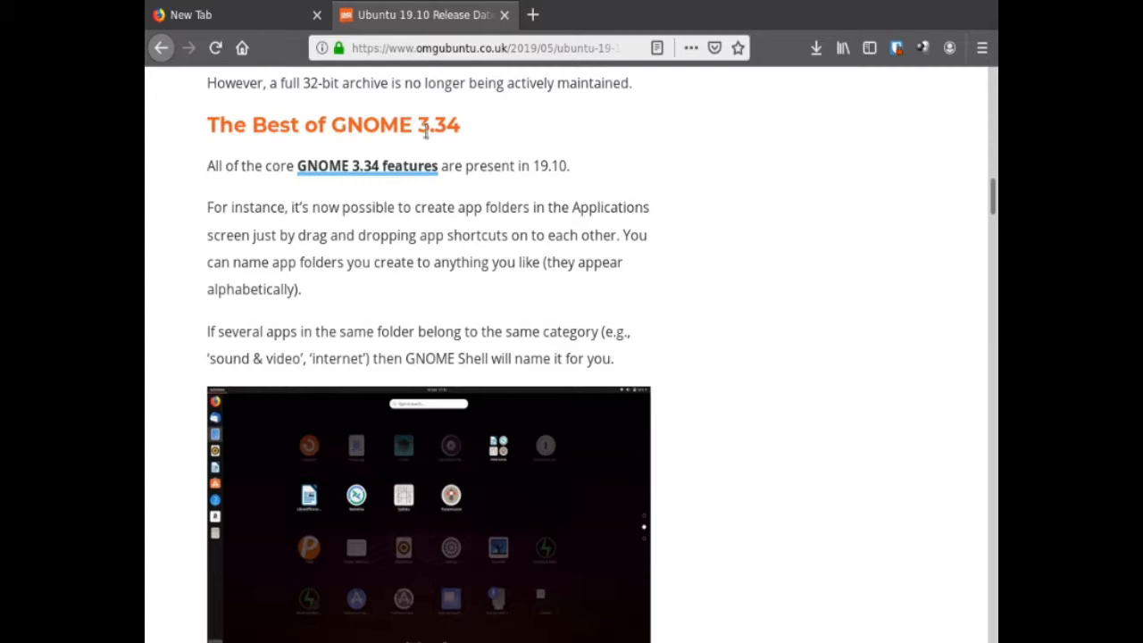
pyautogui.moveTo(474, 157)
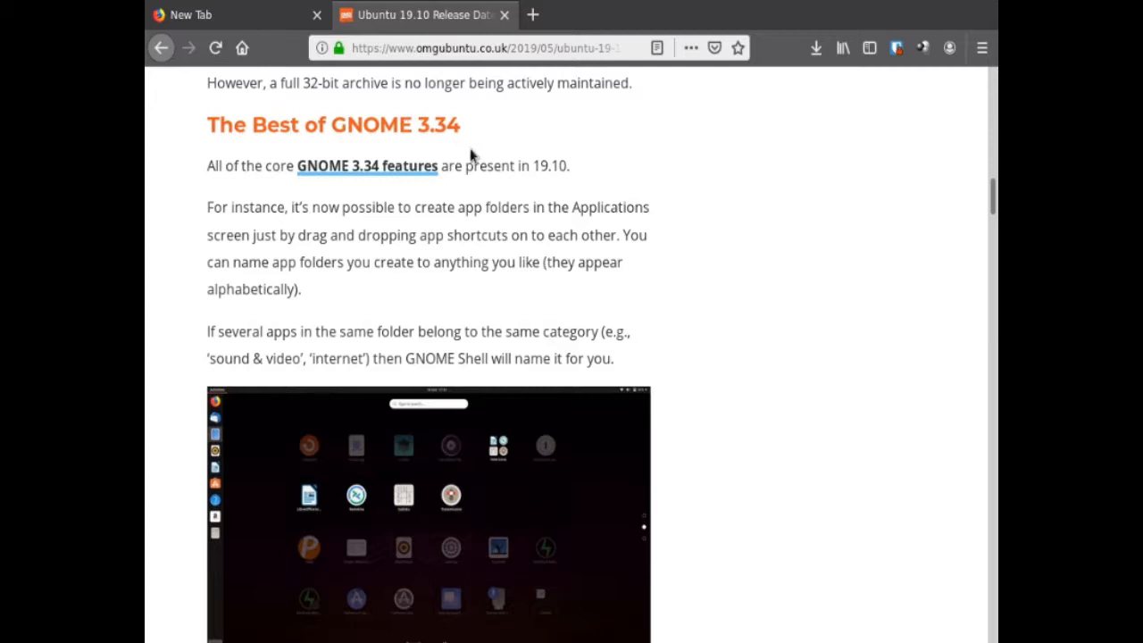
pyautogui.moveTo(463, 133)
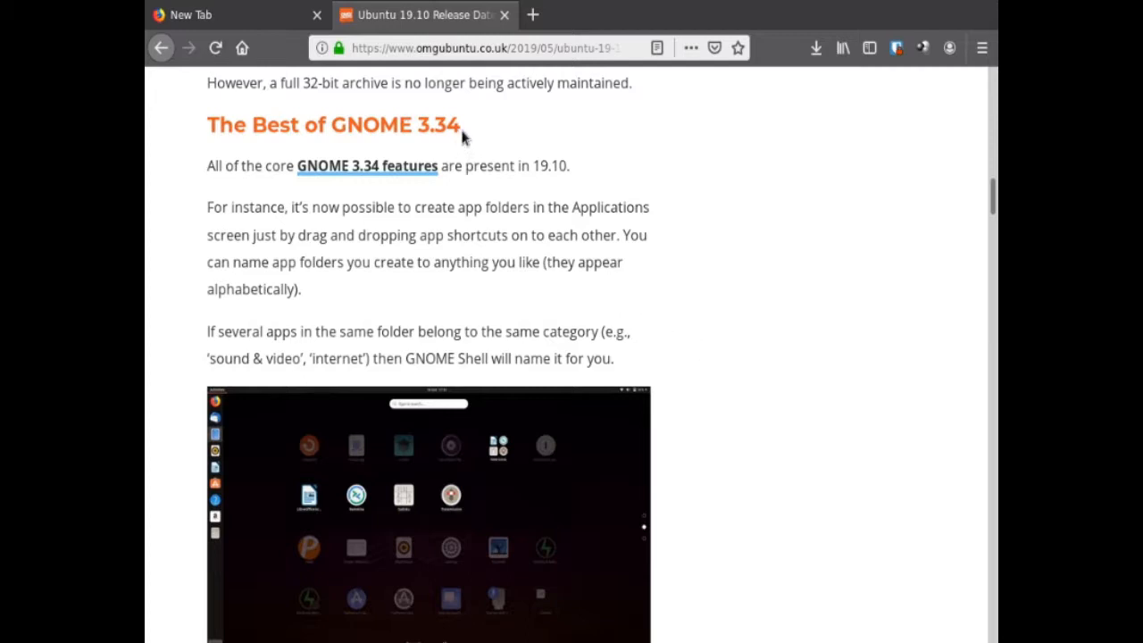
pyautogui.moveTo(461, 36)
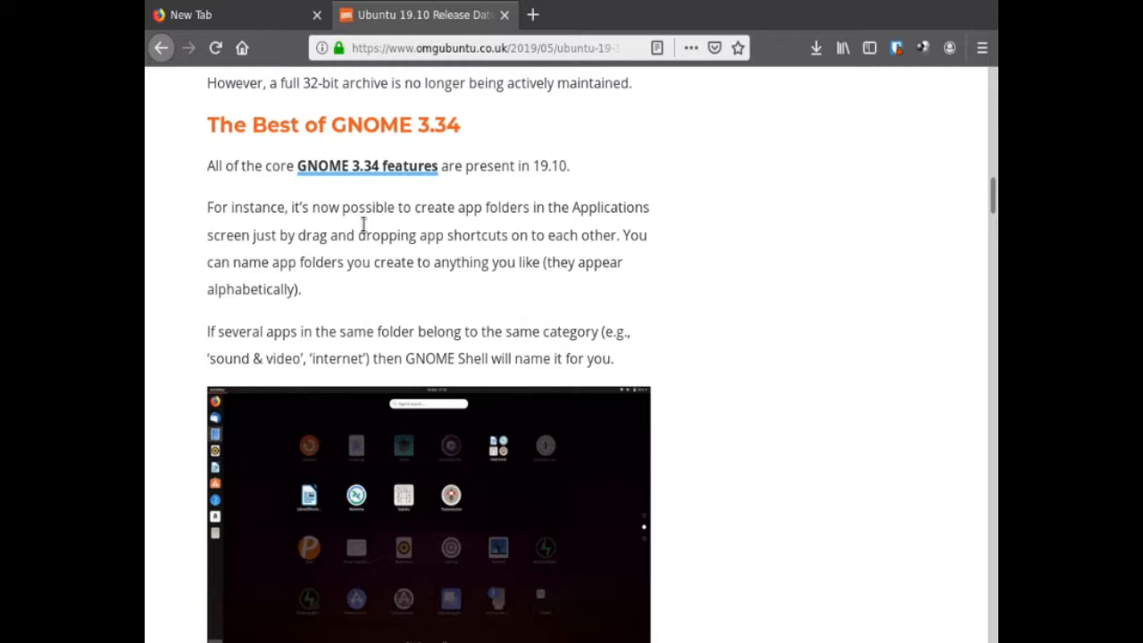
pyautogui.moveTo(364, 231)
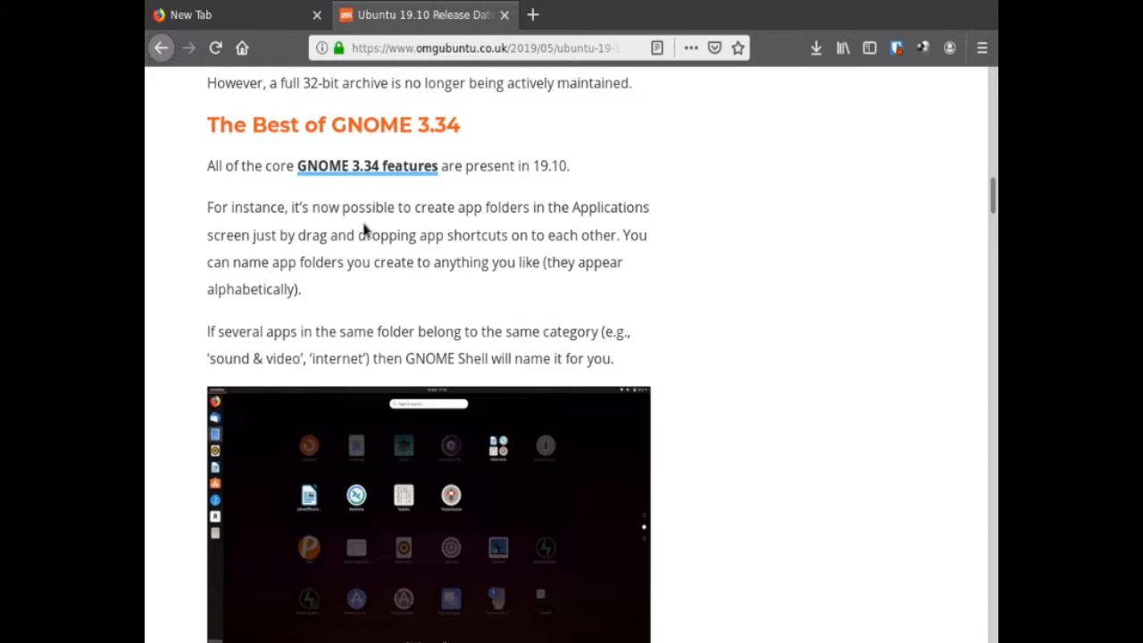
pyautogui.scroll(-3)
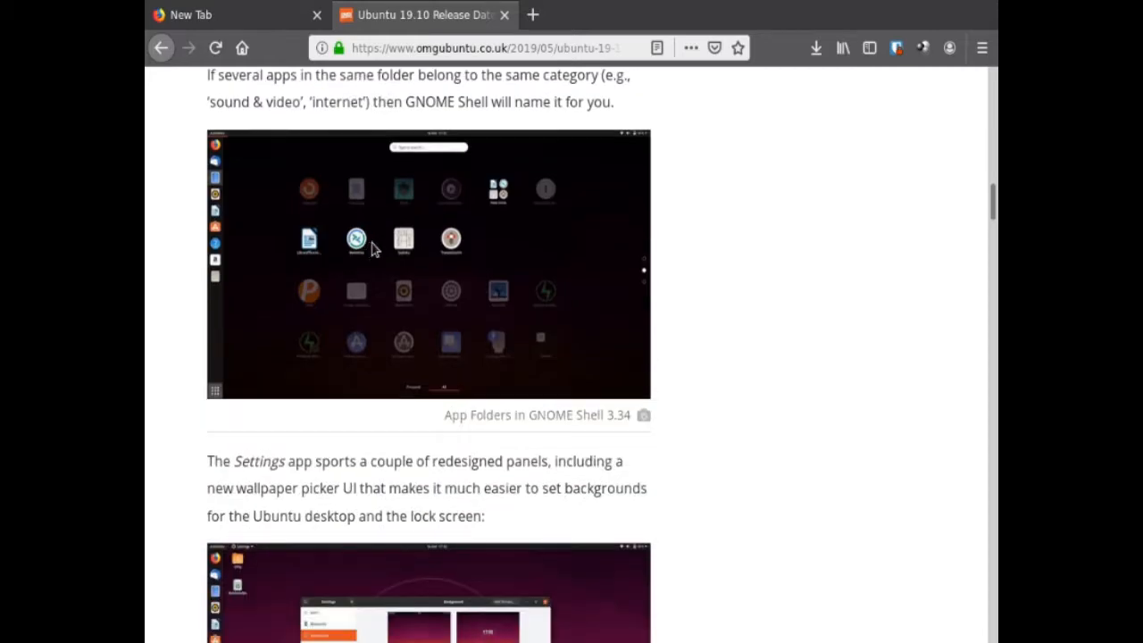
pyautogui.scroll(-3)
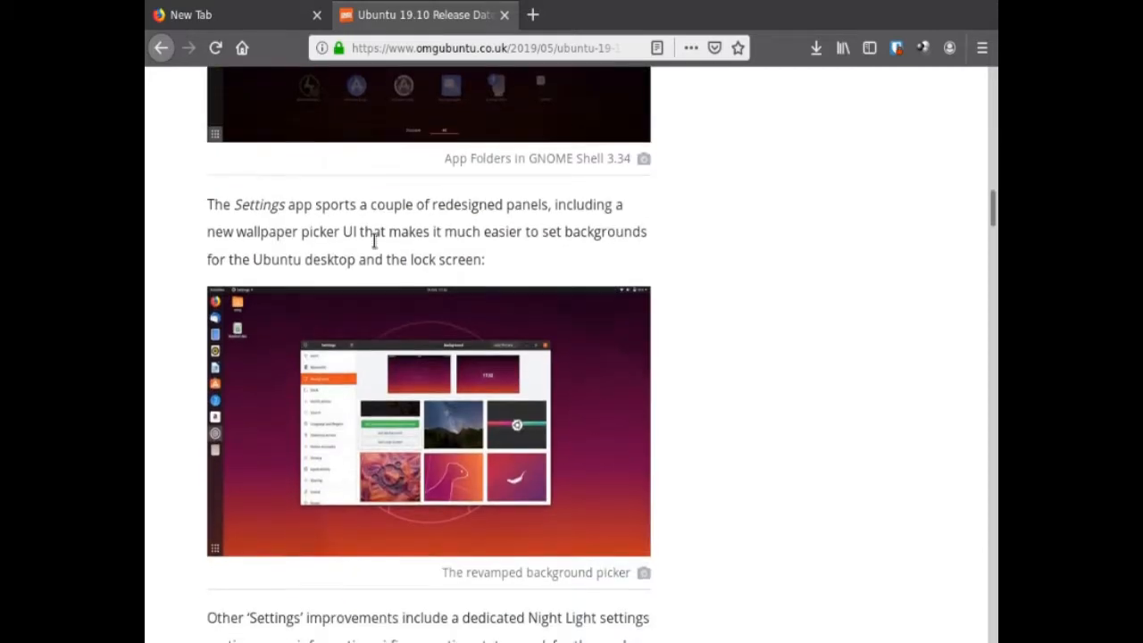
pyautogui.scroll(-3)
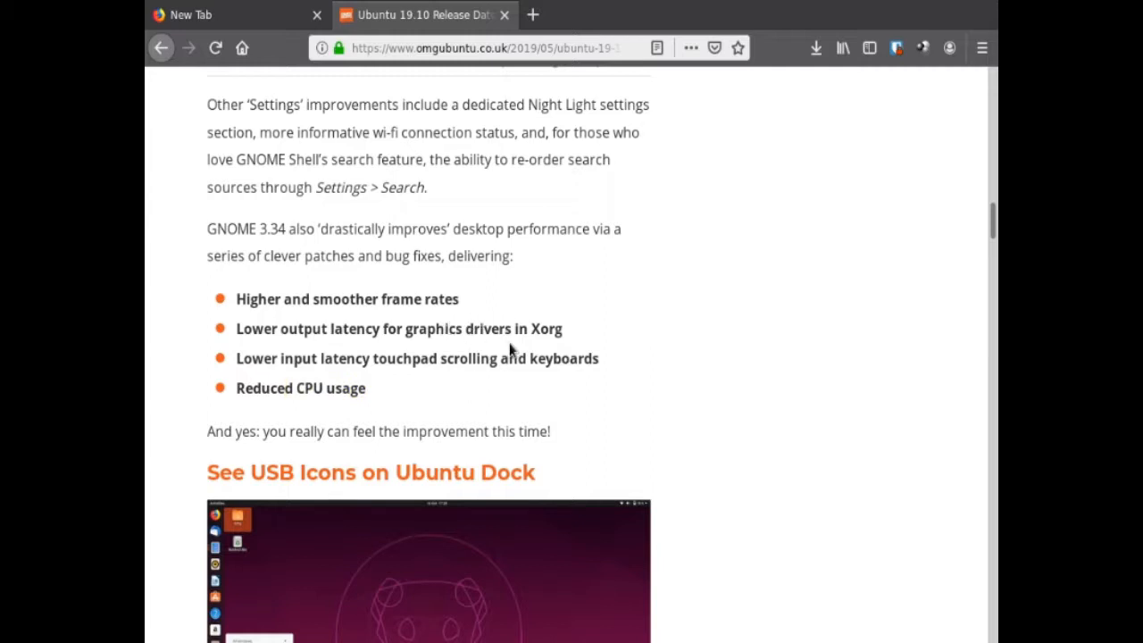
# Scroll on past USB dock icons to the Theming & Wallpaper Changes section.
pyautogui.scroll(-3)
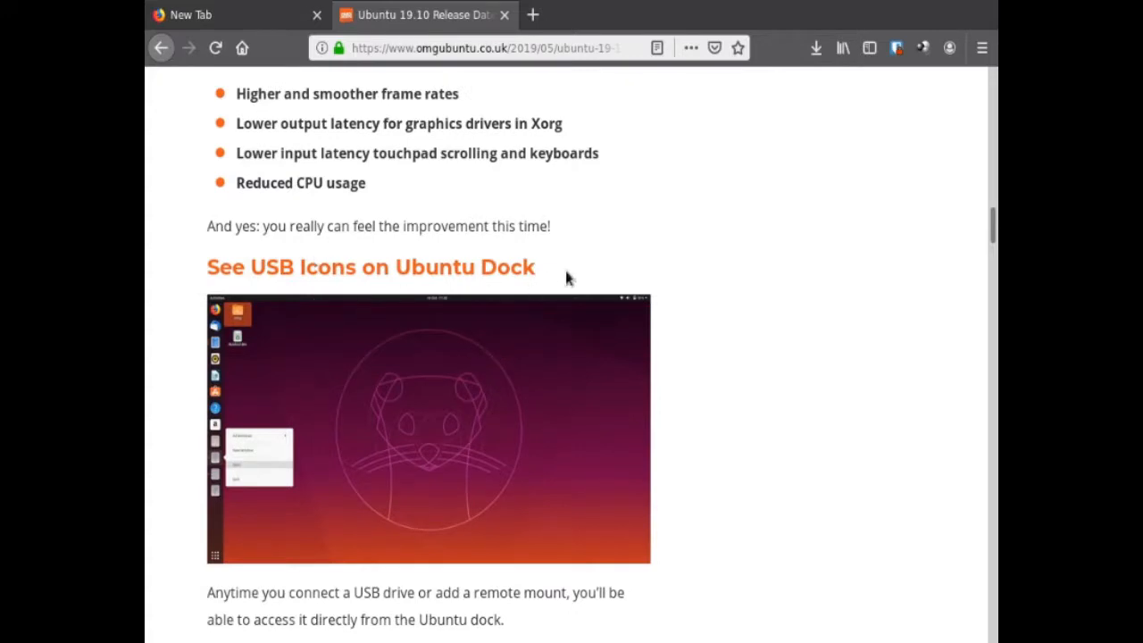
pyautogui.scroll(-3)
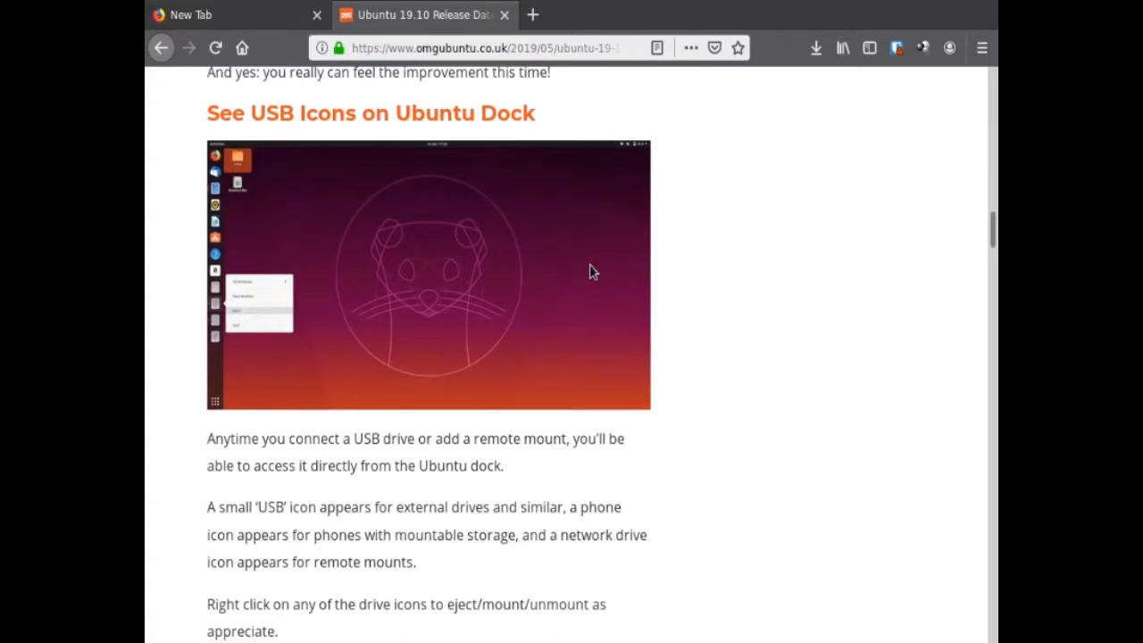
pyautogui.scroll(-3)
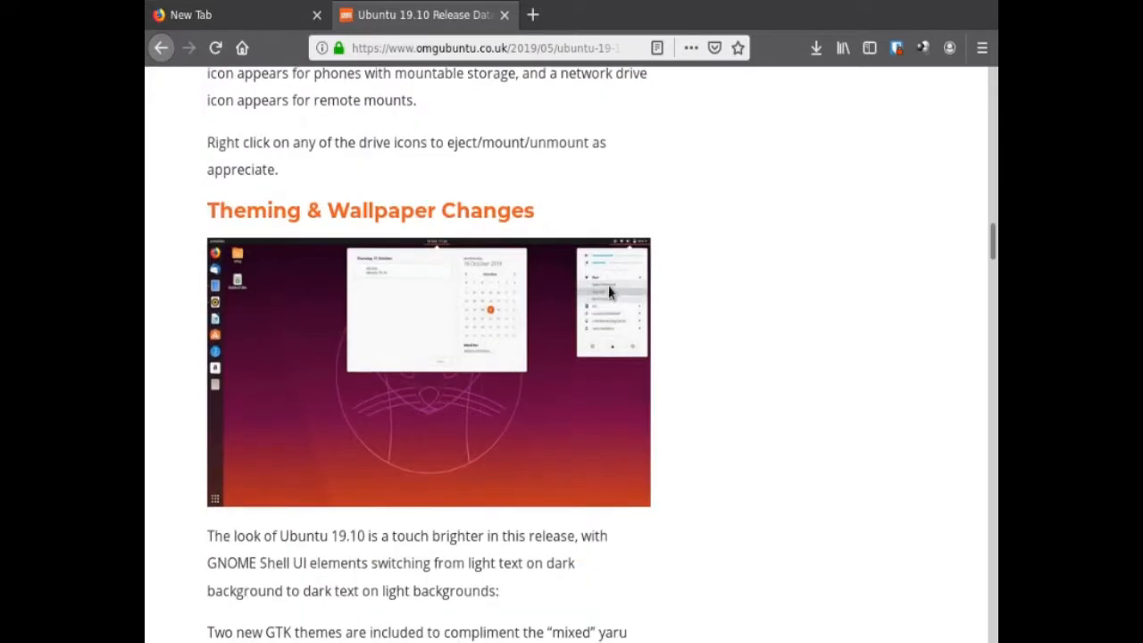
pyautogui.scroll(-3)
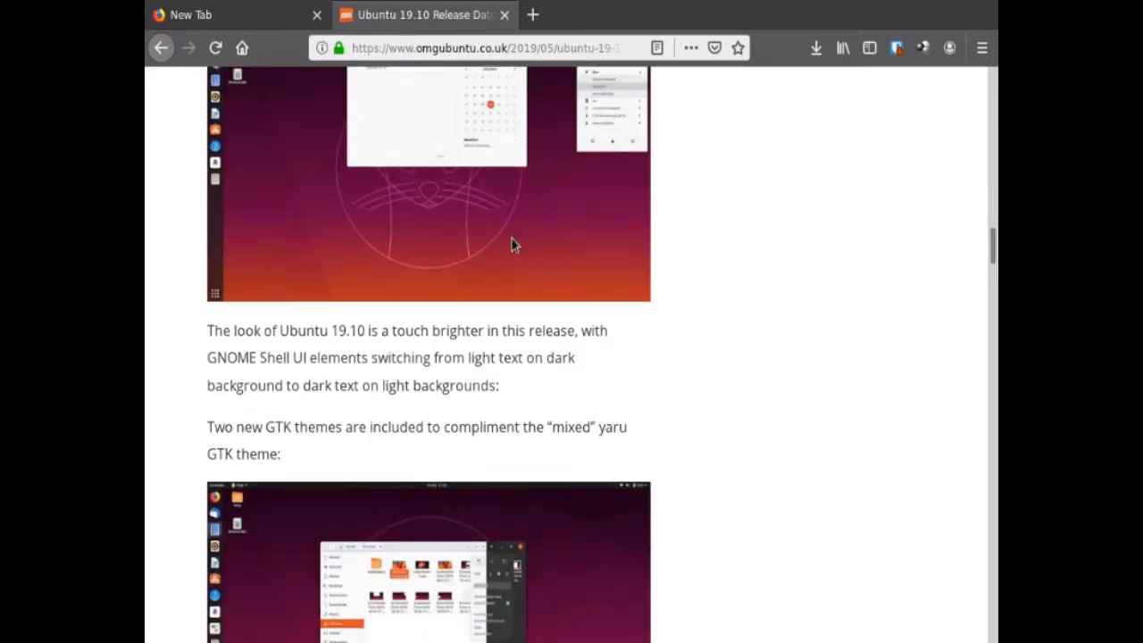
pyautogui.scroll(-3)
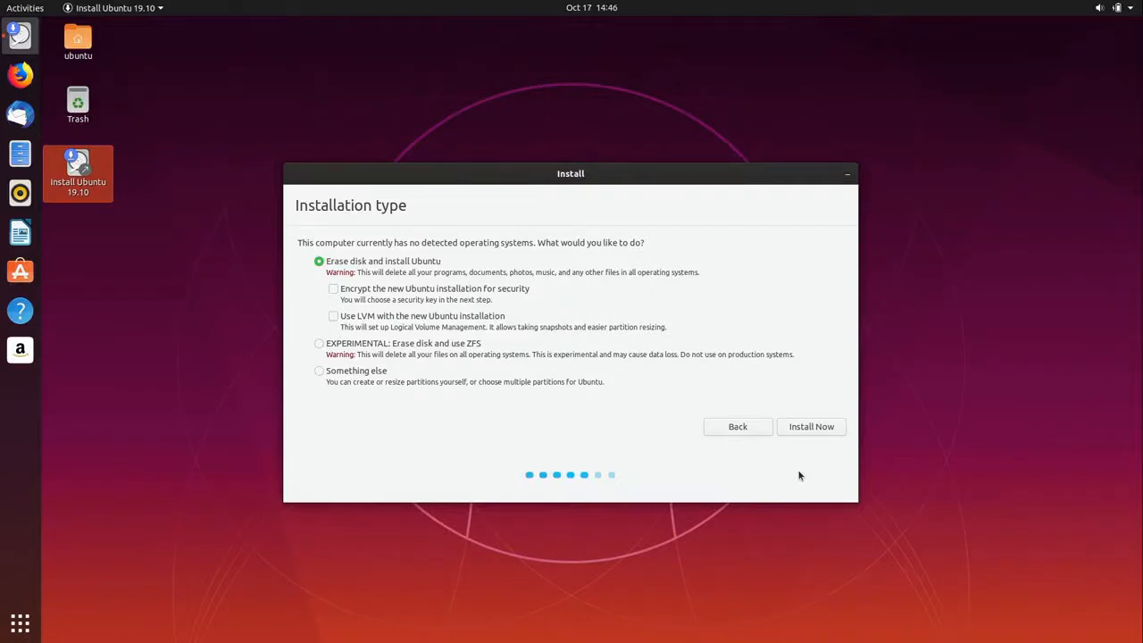
pyautogui.moveTo(350, 350)
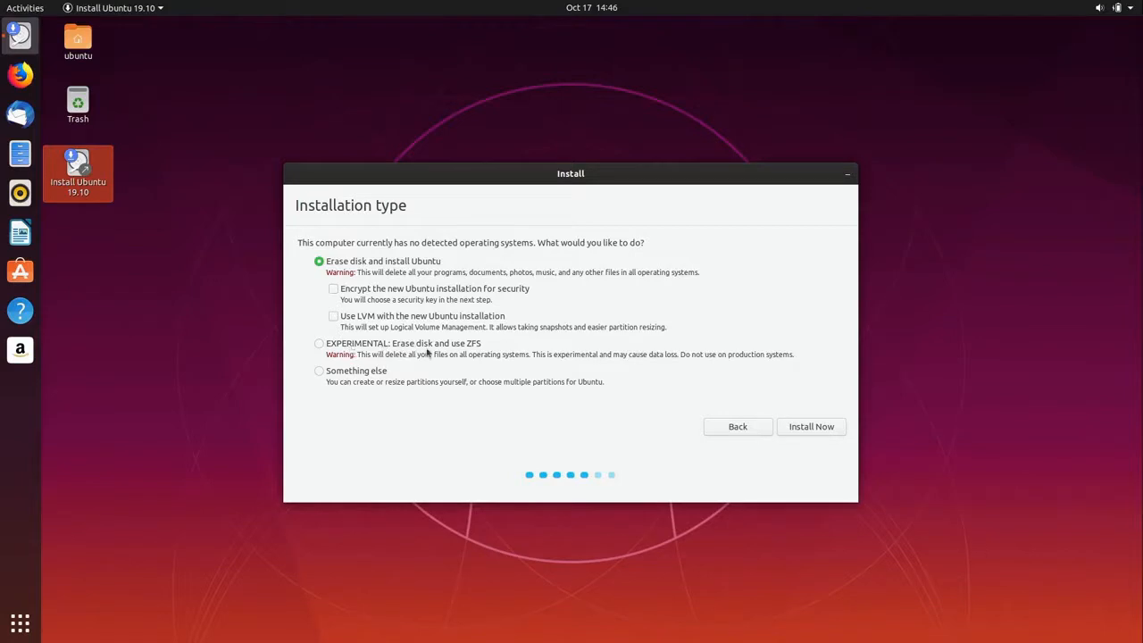
pyautogui.moveTo(483, 350)
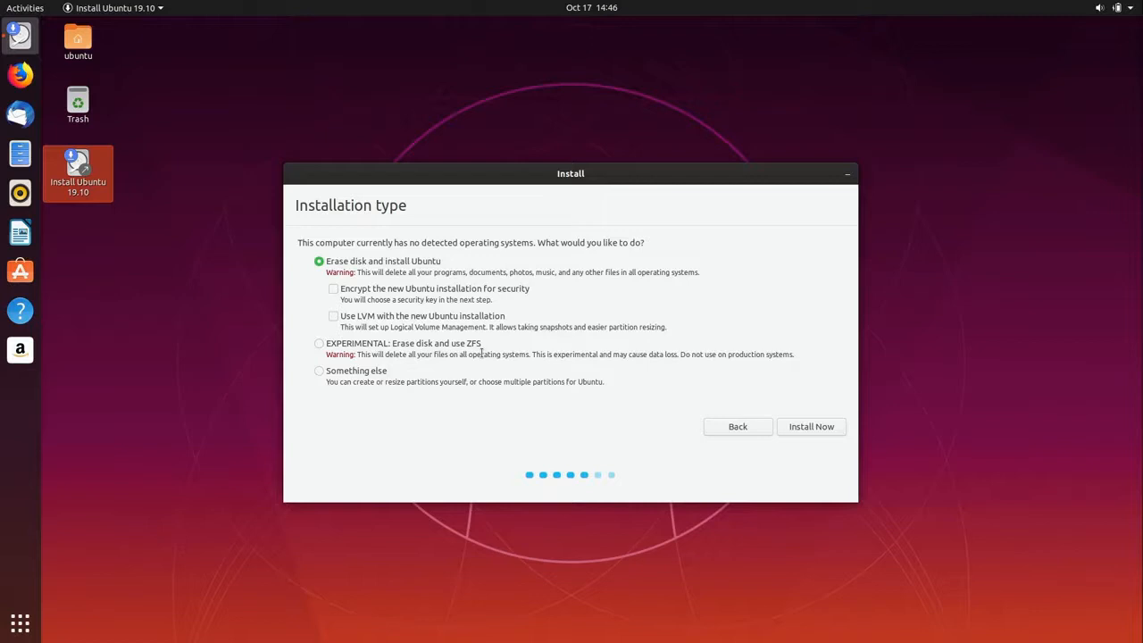
pyautogui.moveTo(482, 353)
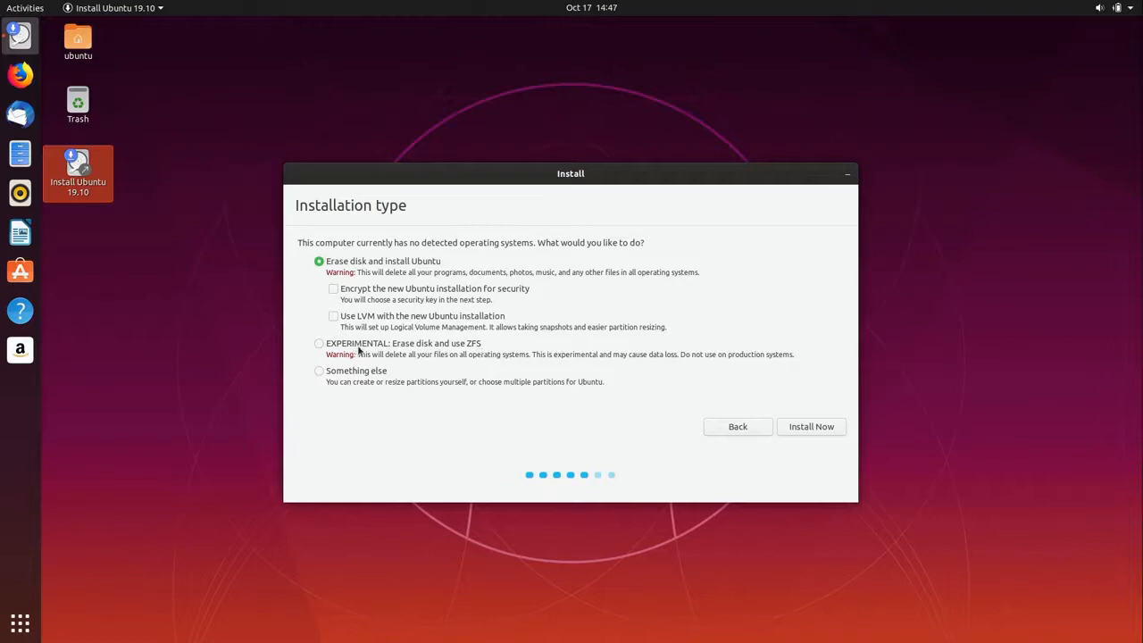
pyautogui.moveTo(358, 351)
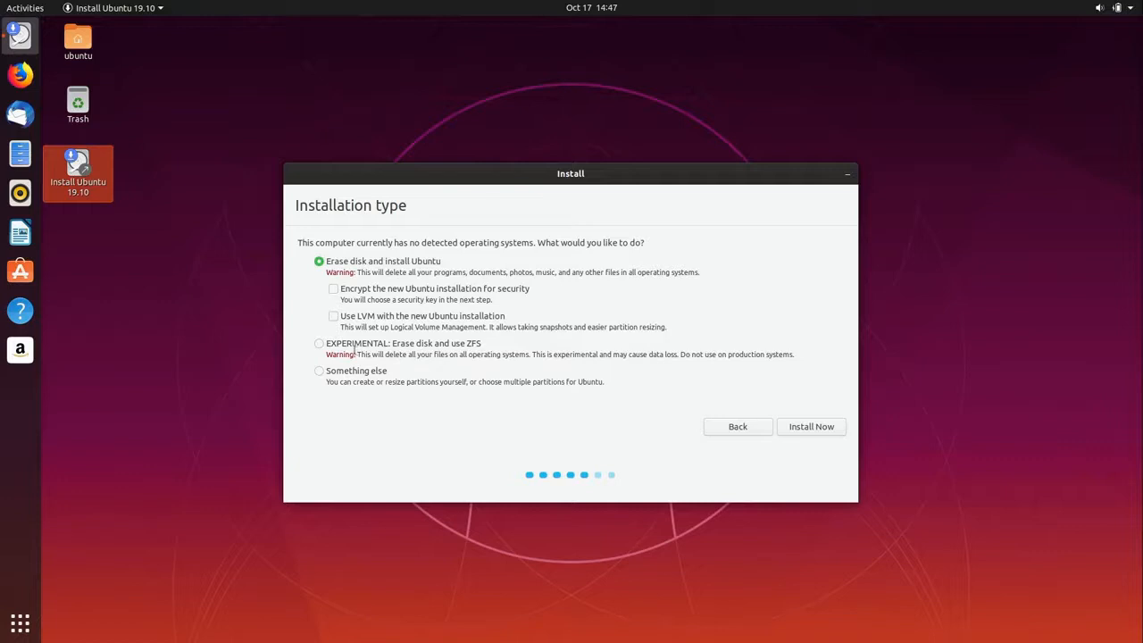
# Choose 'EXPERIMENTAL: Erase disk and use ZFS' and start with Install Now.
pyautogui.click(318, 343)
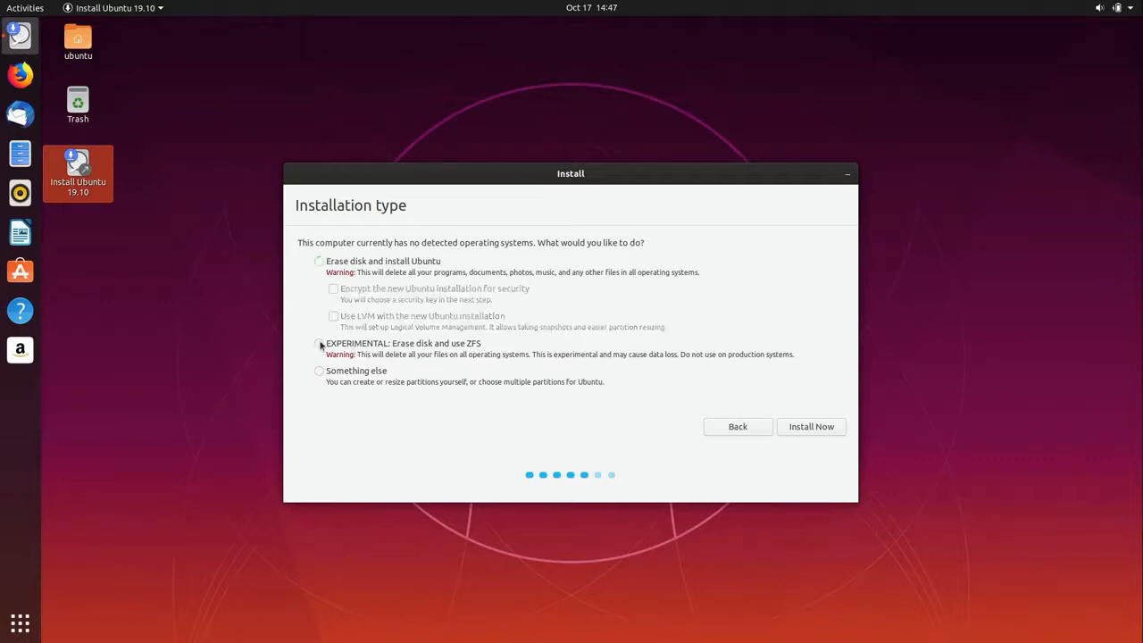
pyautogui.click(318, 343)
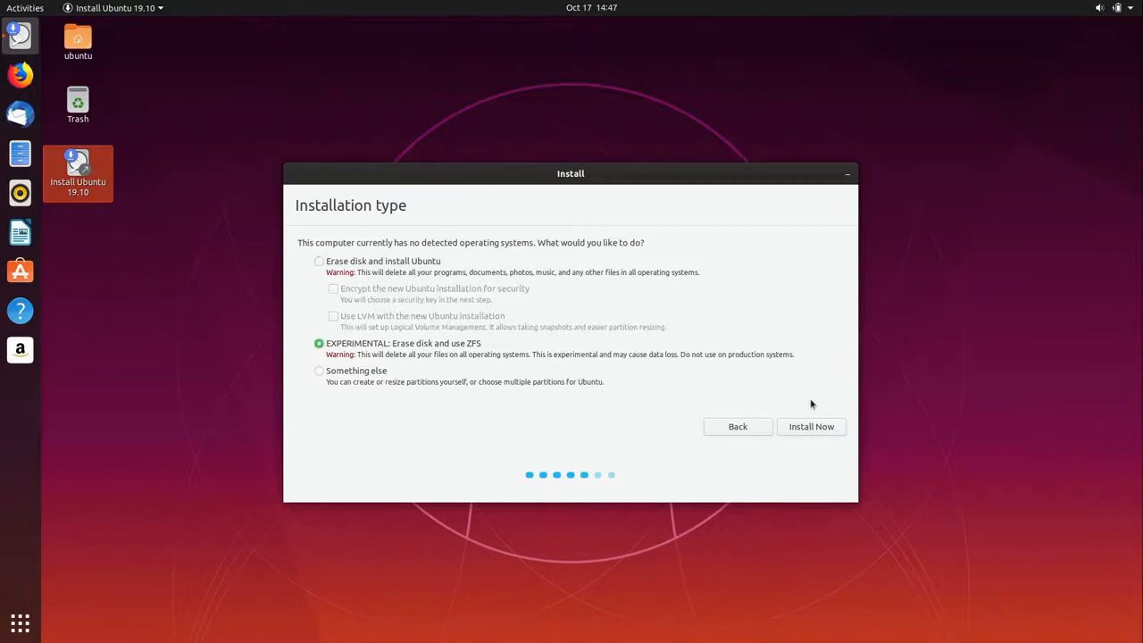
pyautogui.click(811, 425)
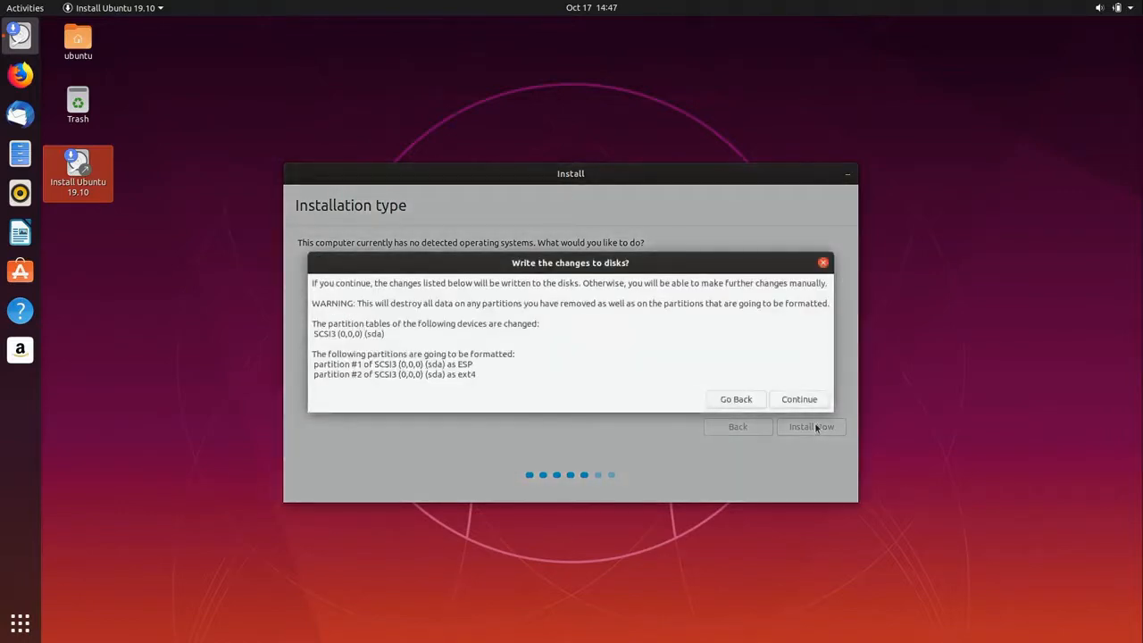
# Confirm Continue in the 'Write the changes to disks?' dialog.
pyautogui.click(799, 400)
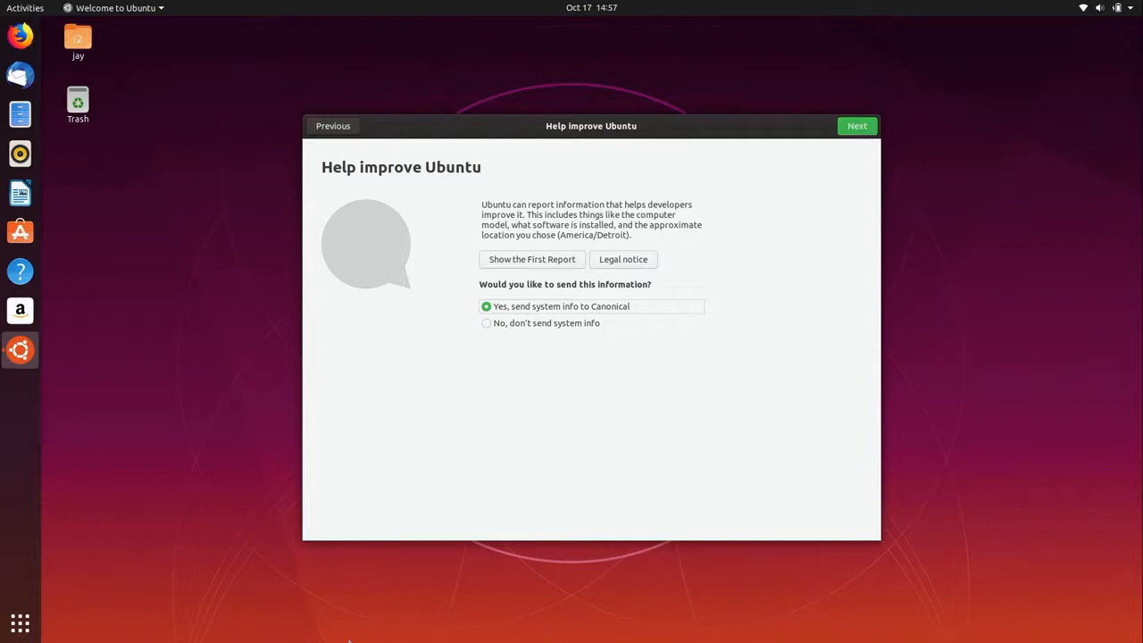
pyautogui.moveTo(504, 397)
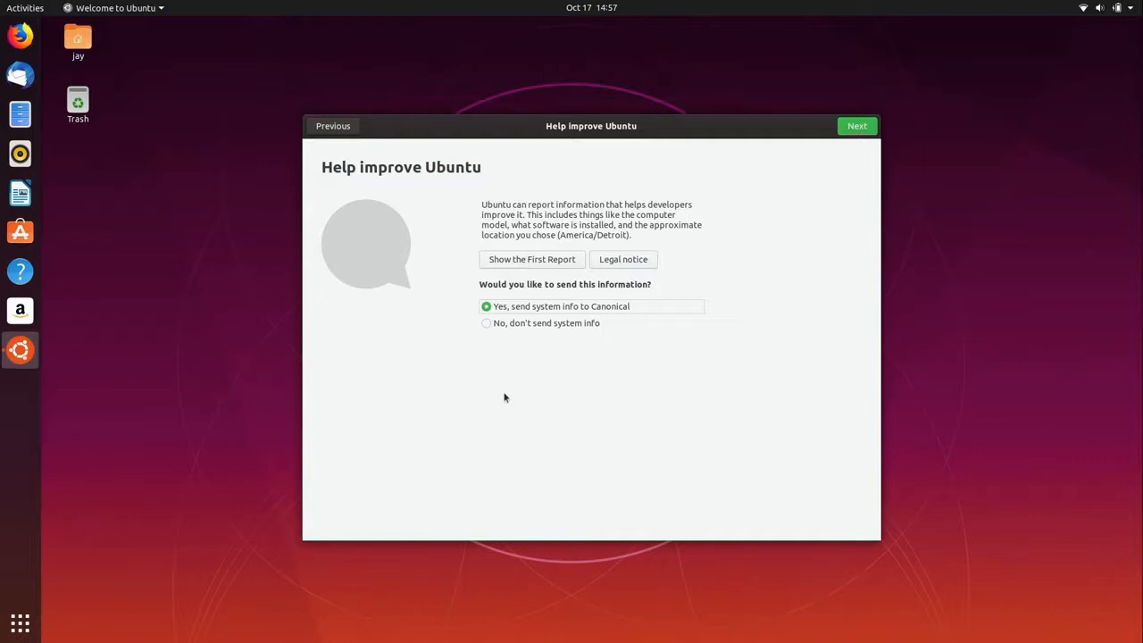
# Select 'No, don't send system info' on the Help improve Ubuntu page.
pyautogui.click(486, 322)
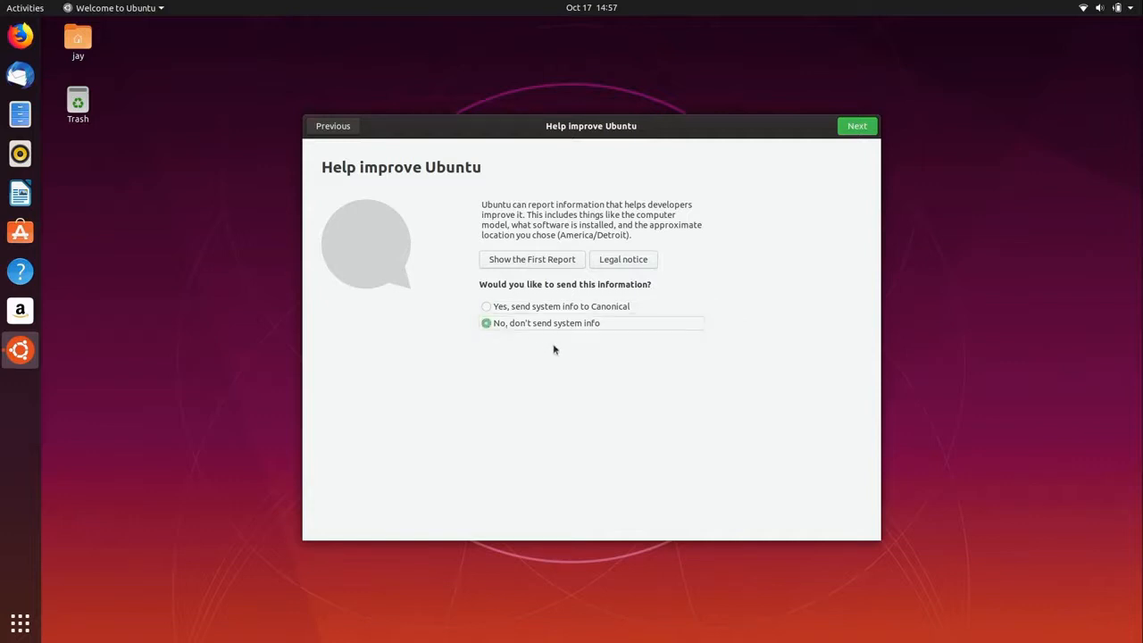
pyautogui.moveTo(557, 375)
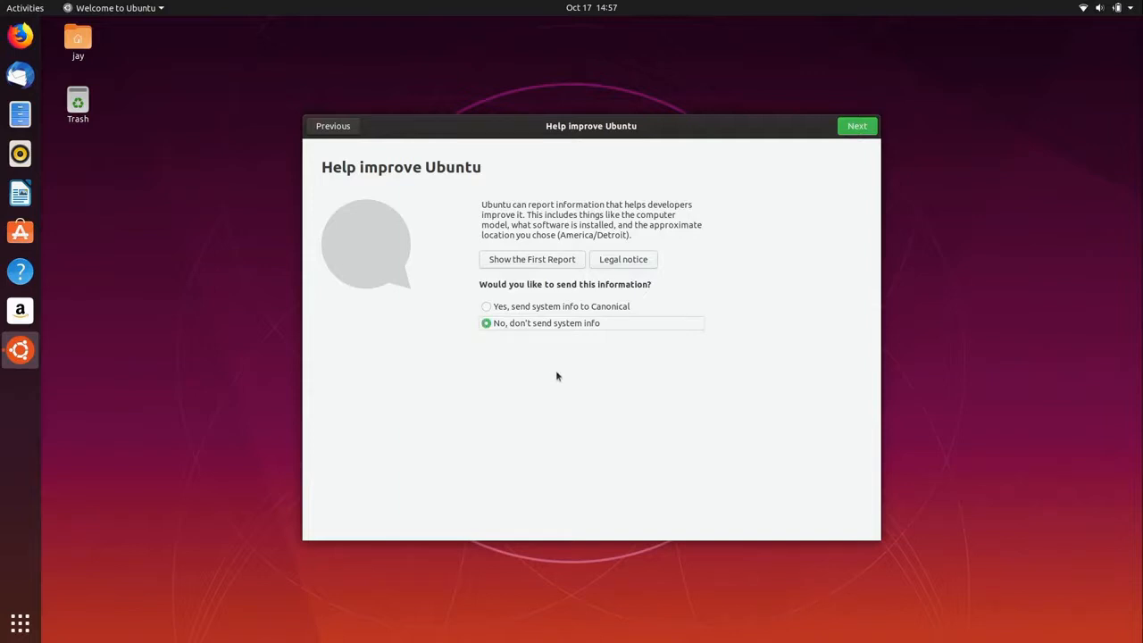
pyautogui.moveTo(554, 366)
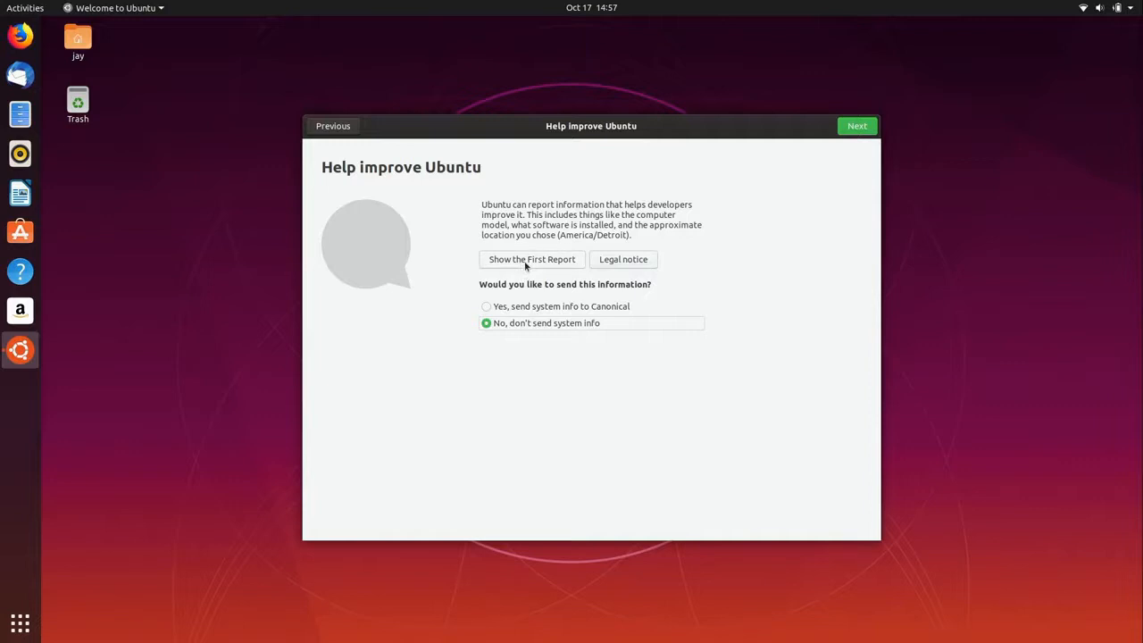
pyautogui.click(532, 259)
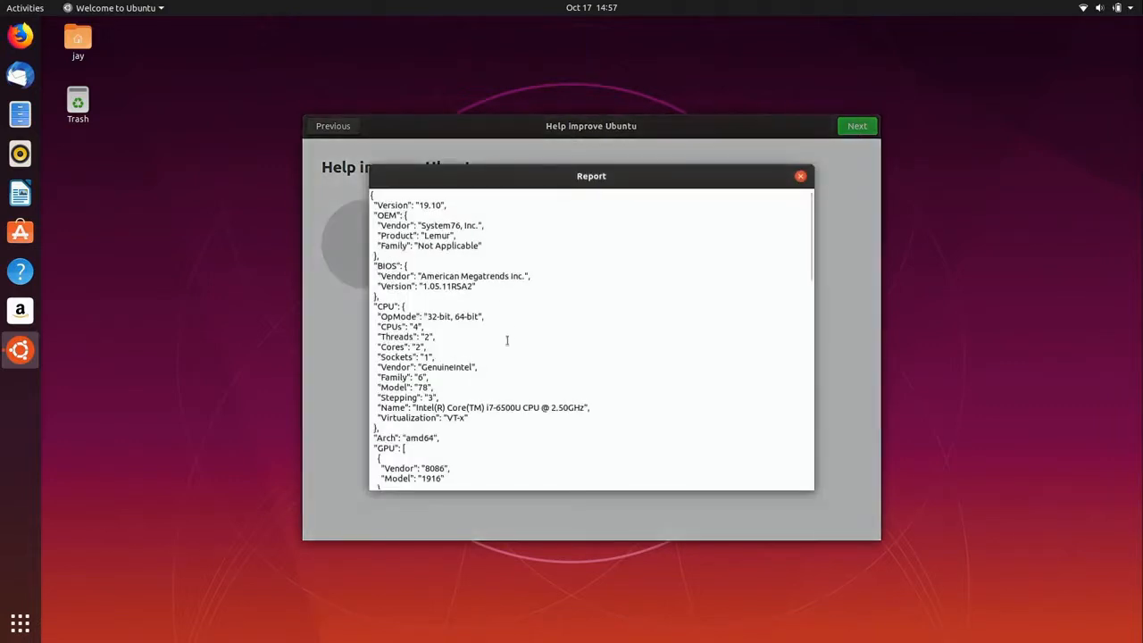
pyautogui.moveTo(529, 343)
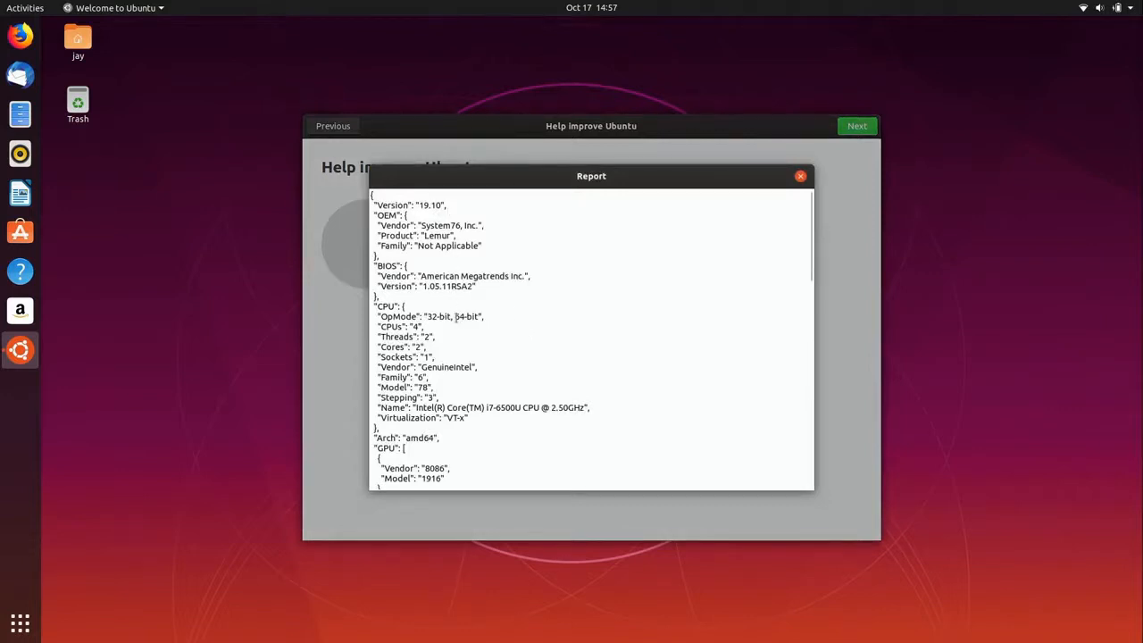
pyautogui.scroll(-3)
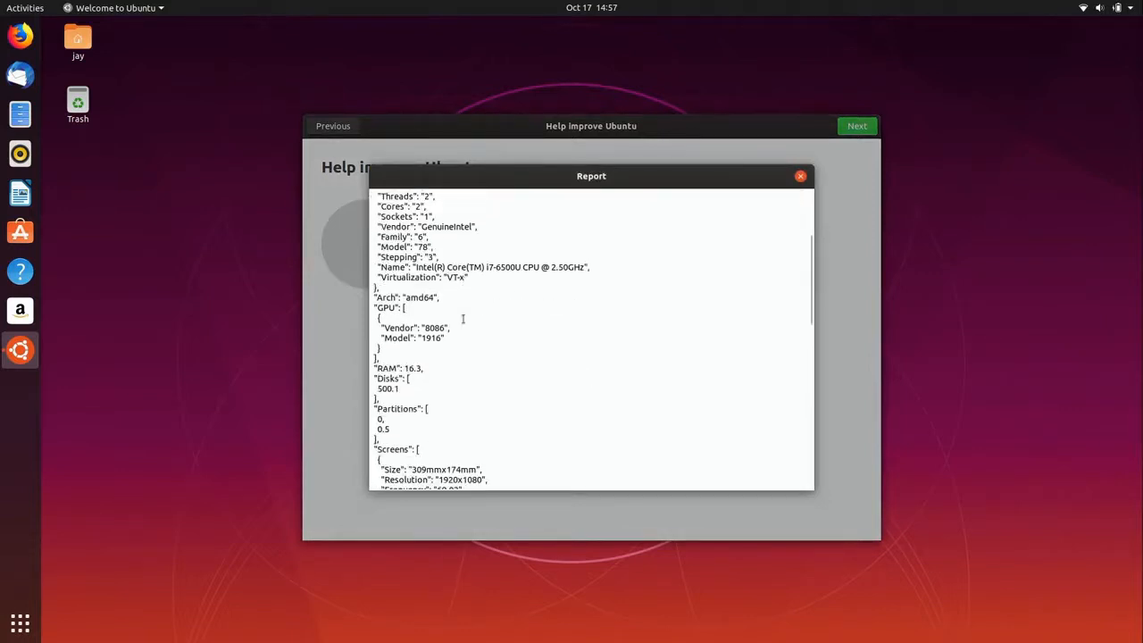
pyautogui.scroll(-3)
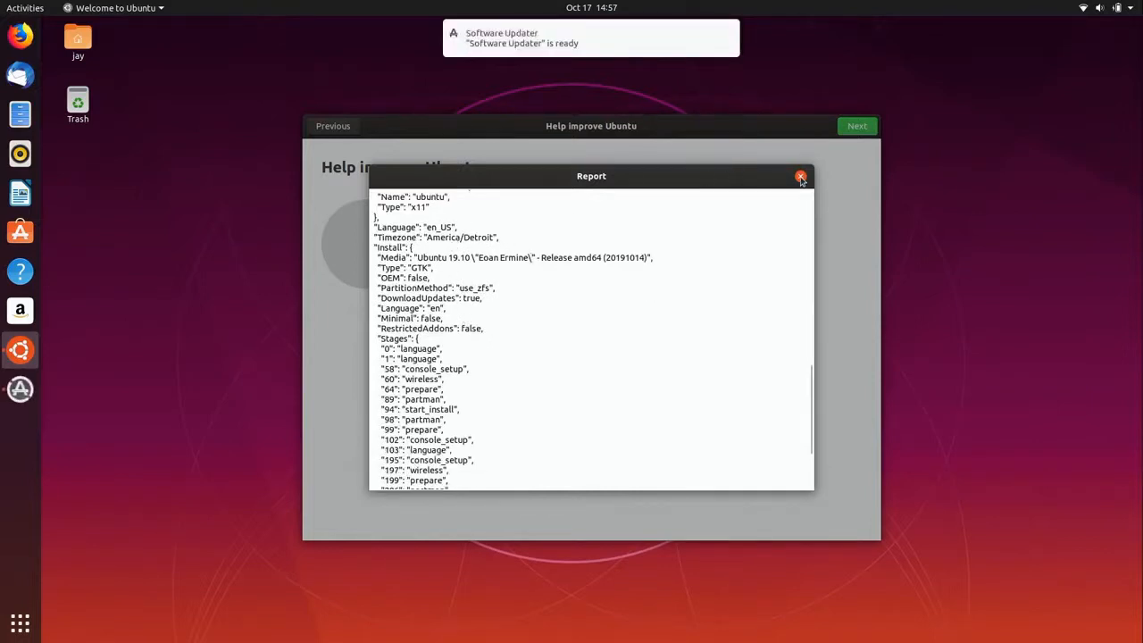
pyautogui.click(800, 177)
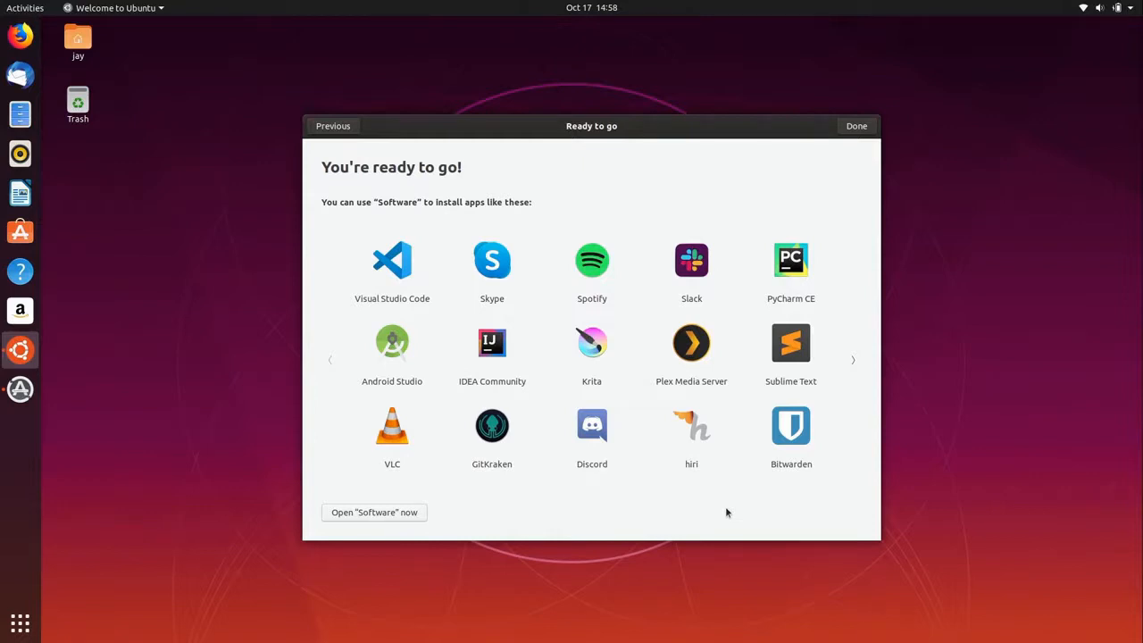
pyautogui.moveTo(372, 443)
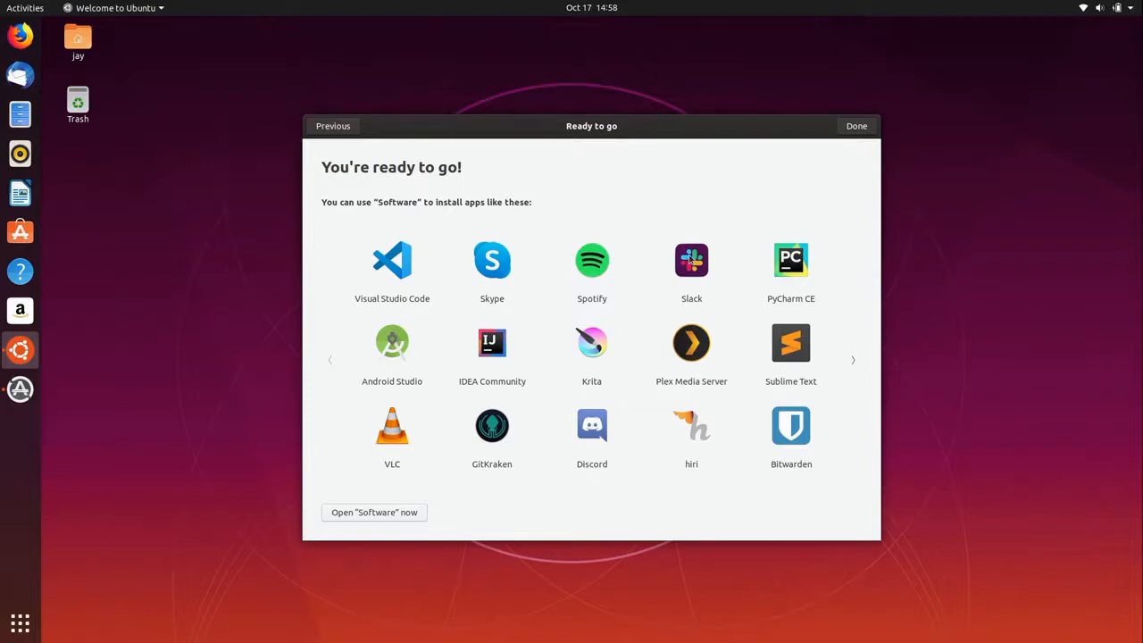
pyautogui.moveTo(473, 489)
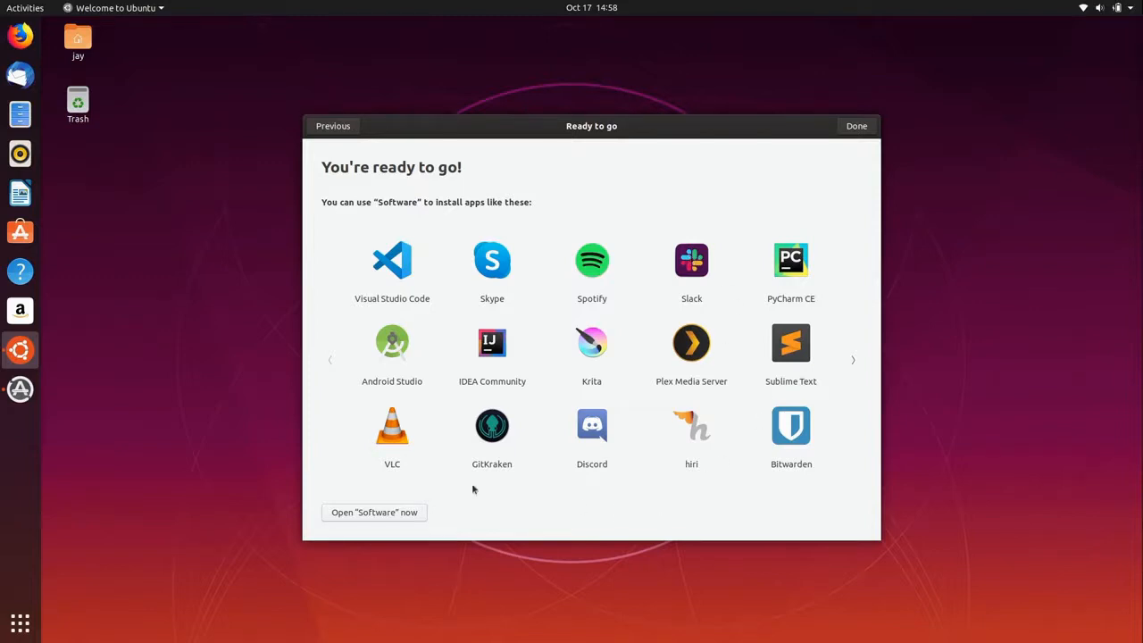
pyautogui.moveTo(743, 400)
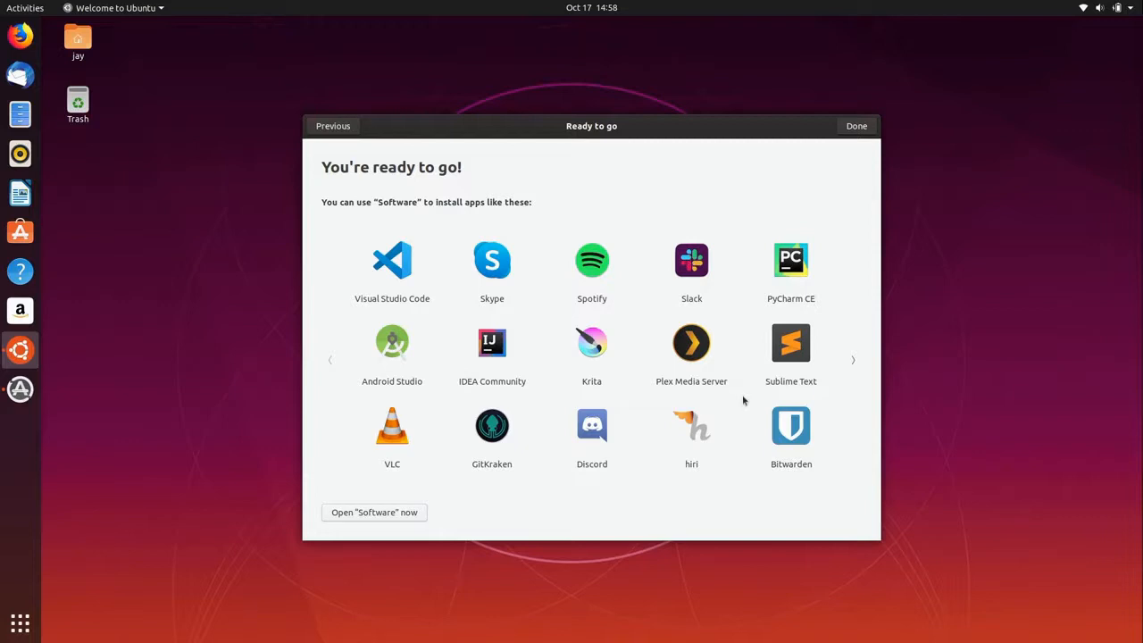
pyautogui.moveTo(738, 400)
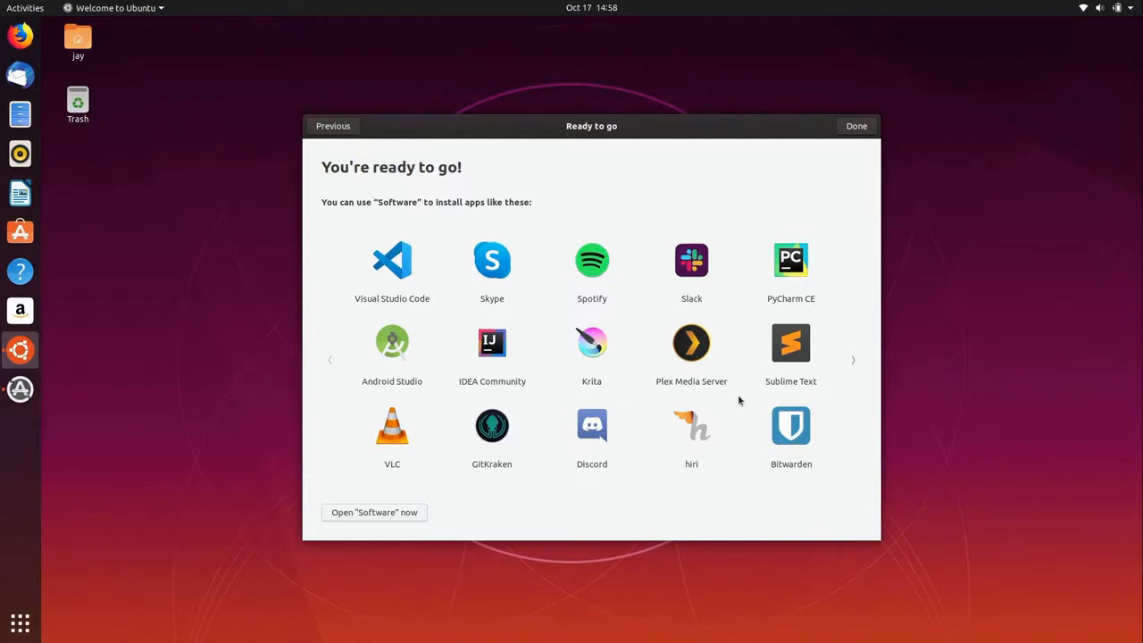